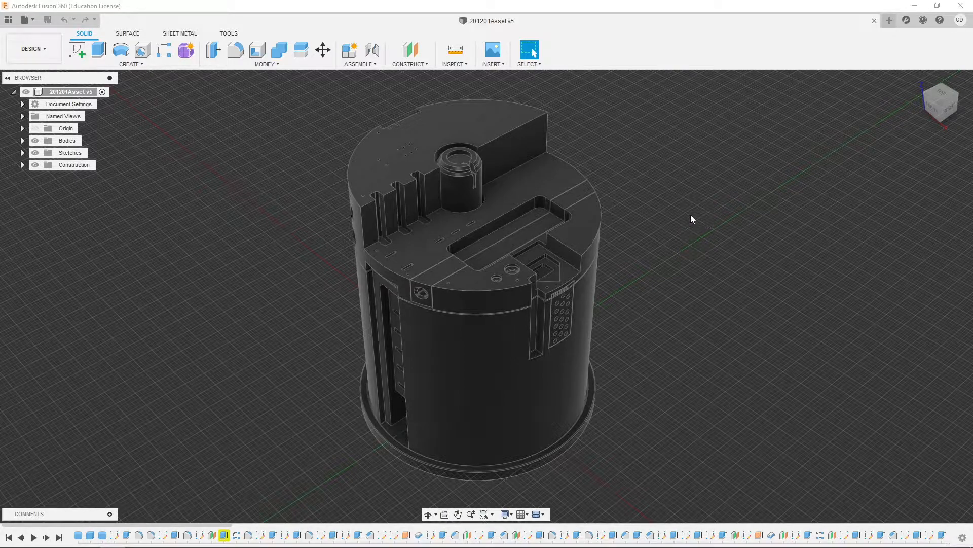
{"action": "mouse_move", "coordinate": [653, 220]}
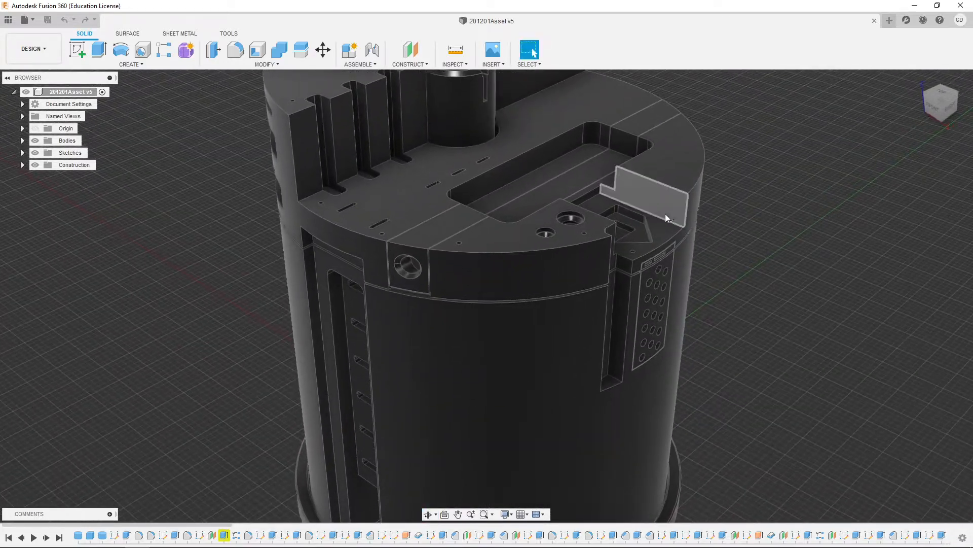
Orbit to the top plate and start a new sketch on its top face
{"action": "left_click_drag", "start_coordinate": [666, 217], "coordinate": [670, 241]}
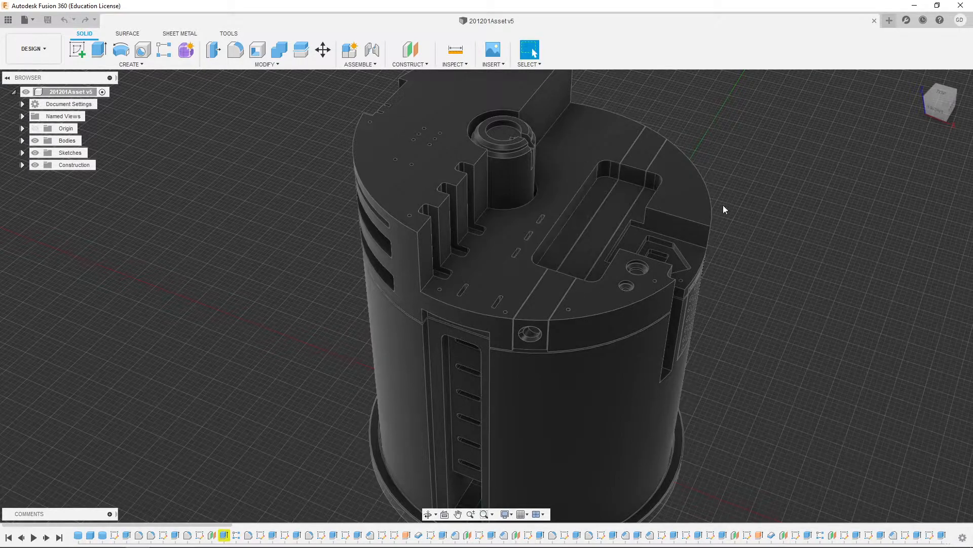
{"action": "left_click_drag", "start_coordinate": [723, 209], "coordinate": [674, 205]}
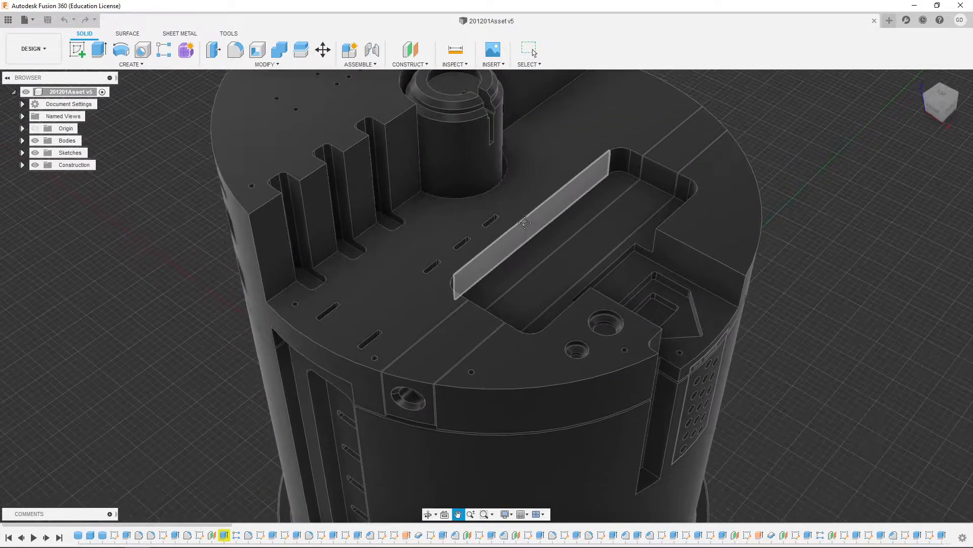
{"action": "left_click_drag", "start_coordinate": [525, 222], "coordinate": [615, 158]}
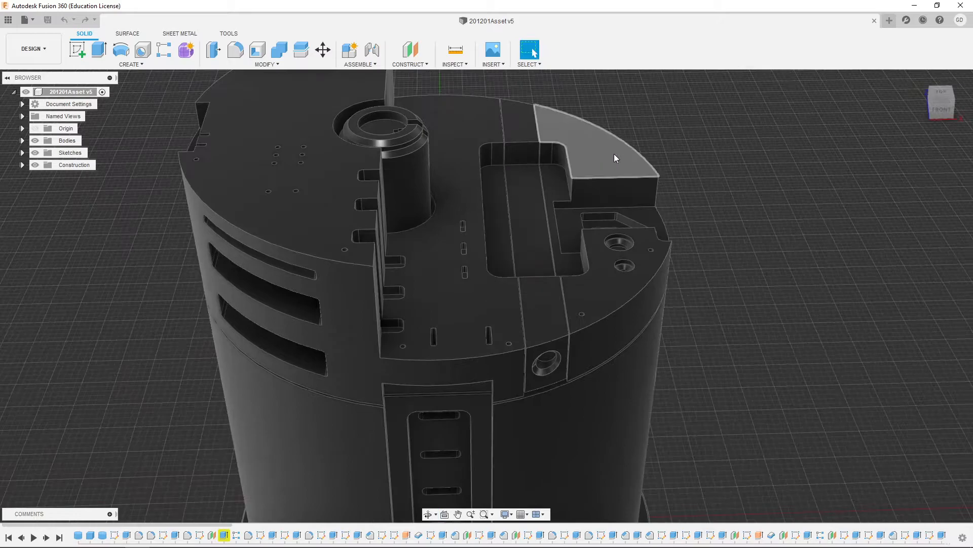
{"action": "left_click_drag", "start_coordinate": [614, 158], "coordinate": [756, 224]}
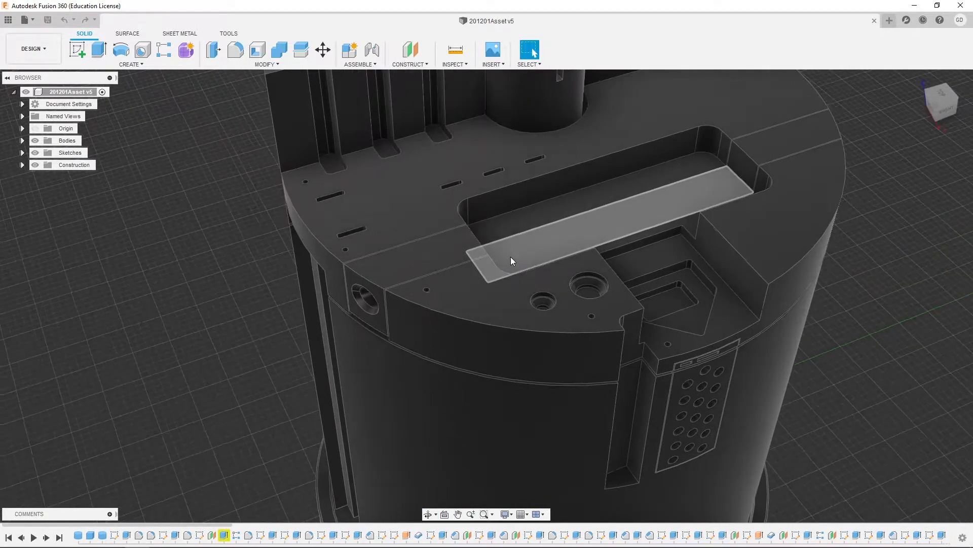
{"action": "left_click", "coordinate": [543, 294]}
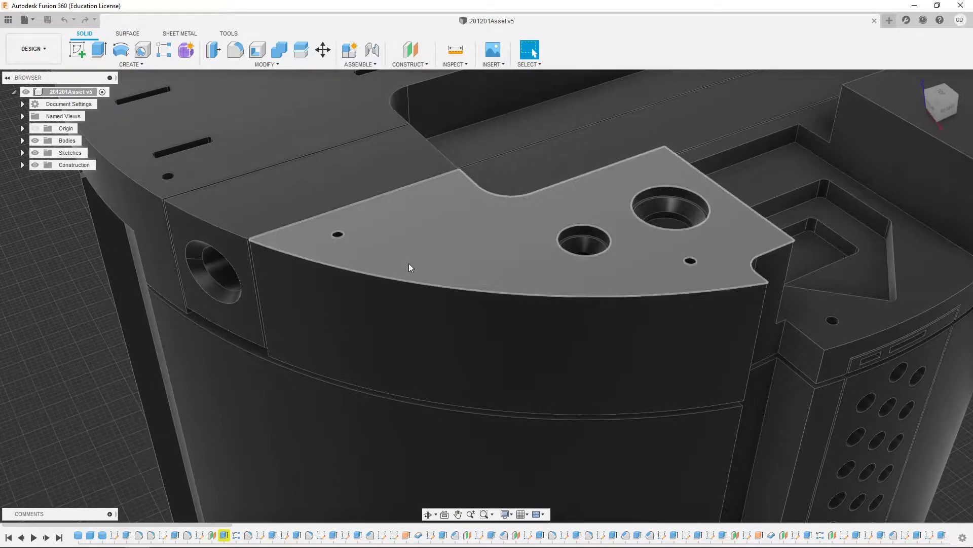
{"action": "left_click", "coordinate": [410, 267]}
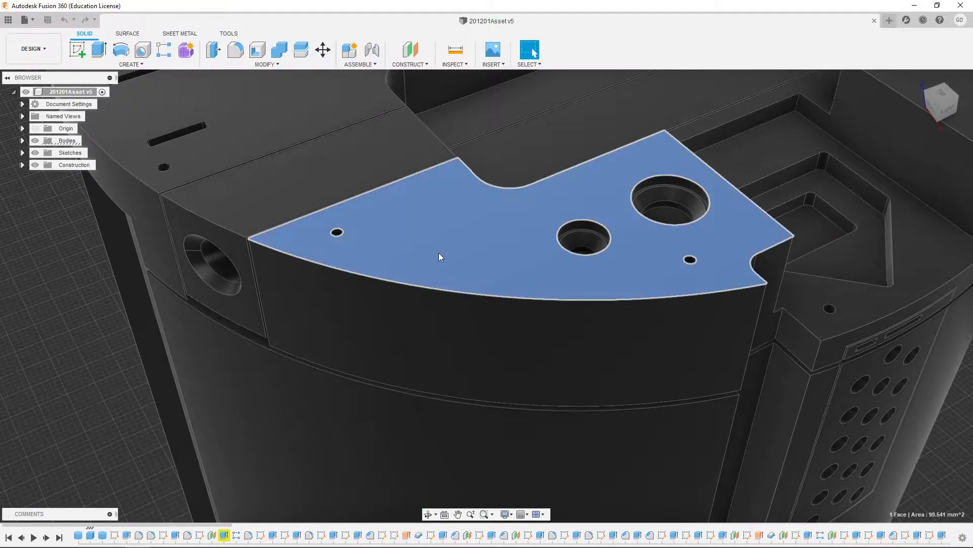
{"action": "right_click", "coordinate": [439, 257]}
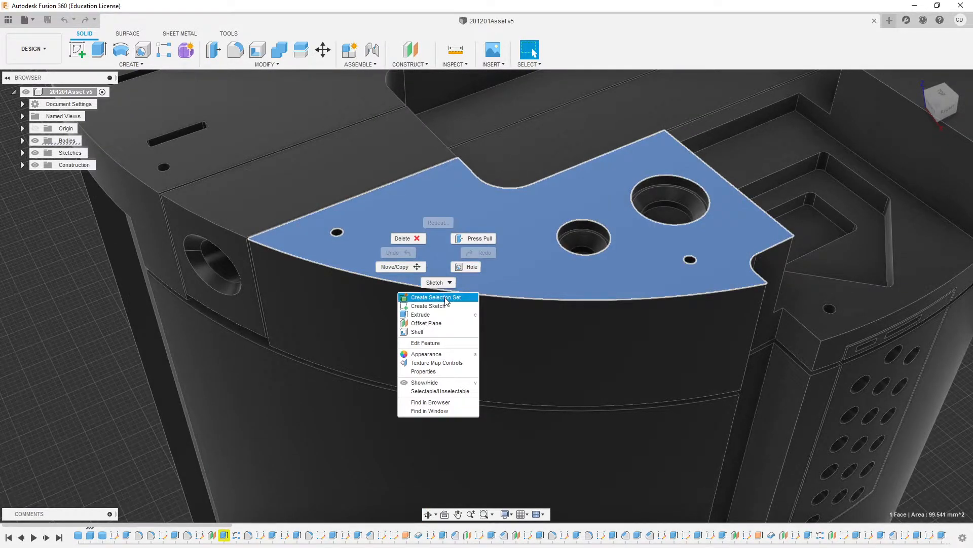
{"action": "left_click", "coordinate": [426, 305]}
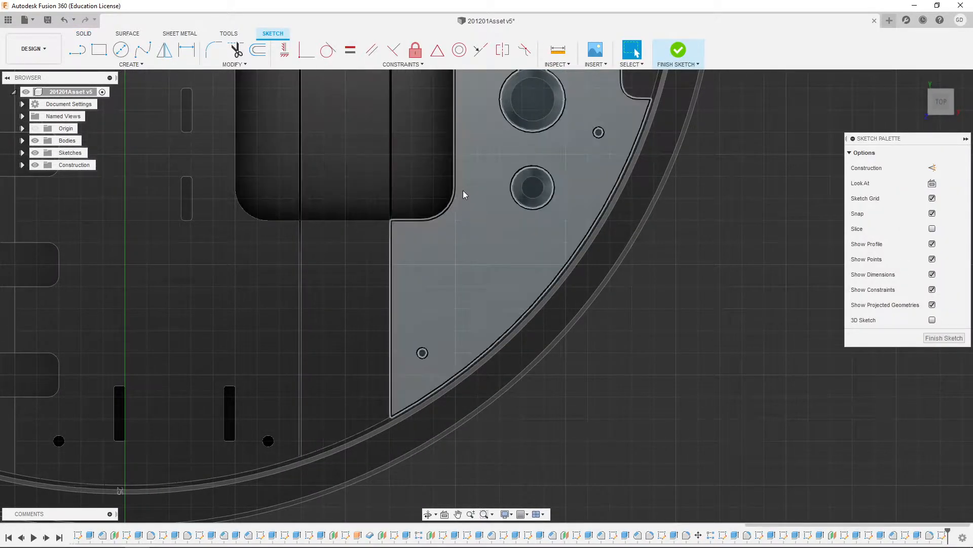
Draw a box rectangle near the plate's curved edge using the 'box' shortcut
{"action": "right_click", "coordinate": [462, 194]}
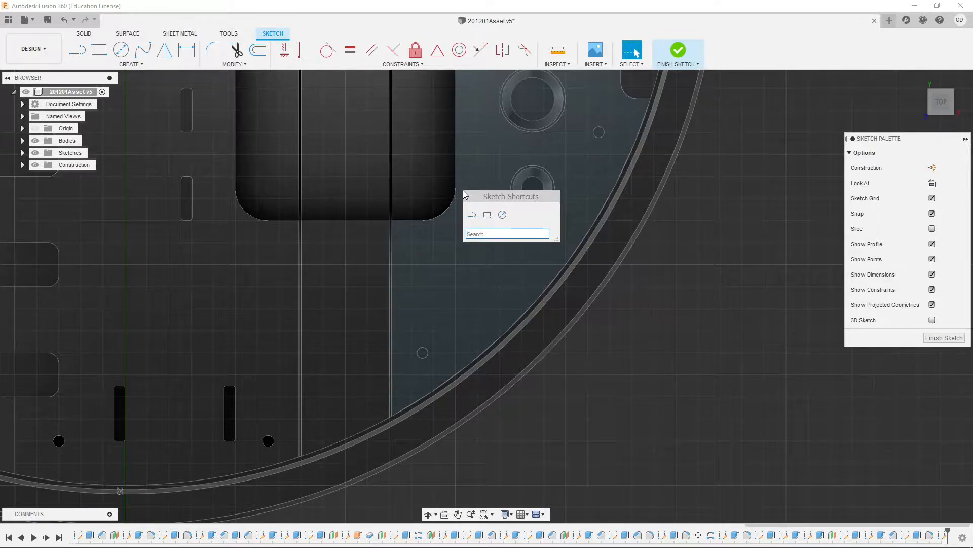
{"action": "type", "text": "box"}
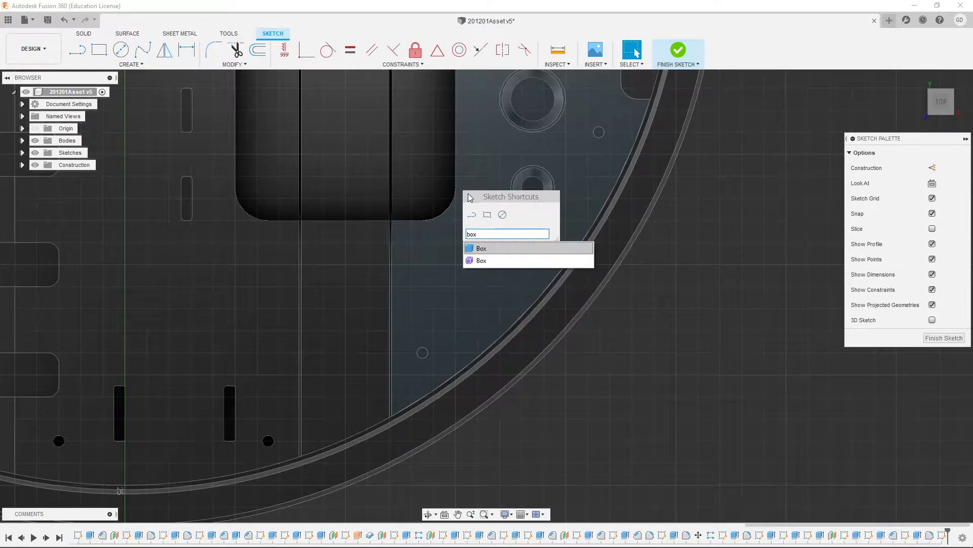
{"action": "left_click", "coordinate": [481, 248]}
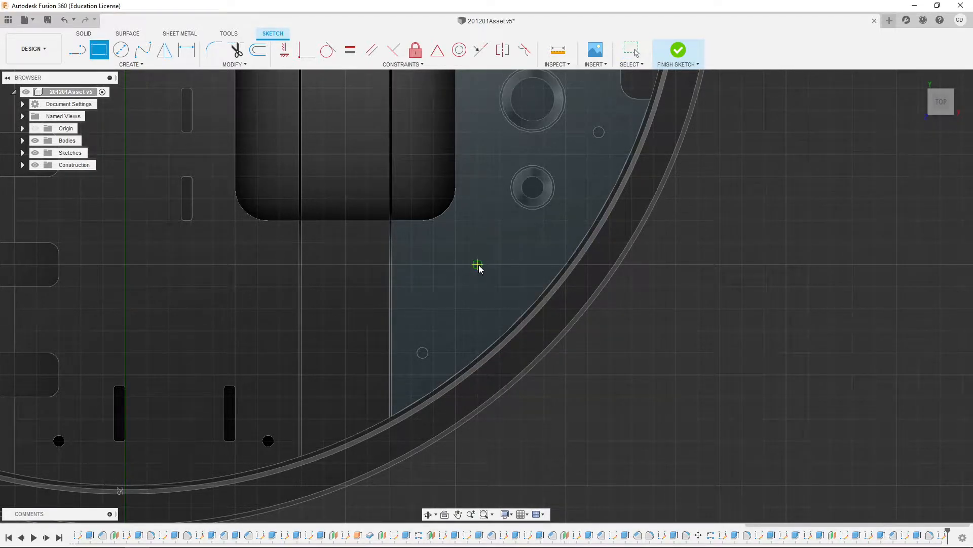
{"action": "left_click_drag", "start_coordinate": [478, 265], "coordinate": [544, 397]}
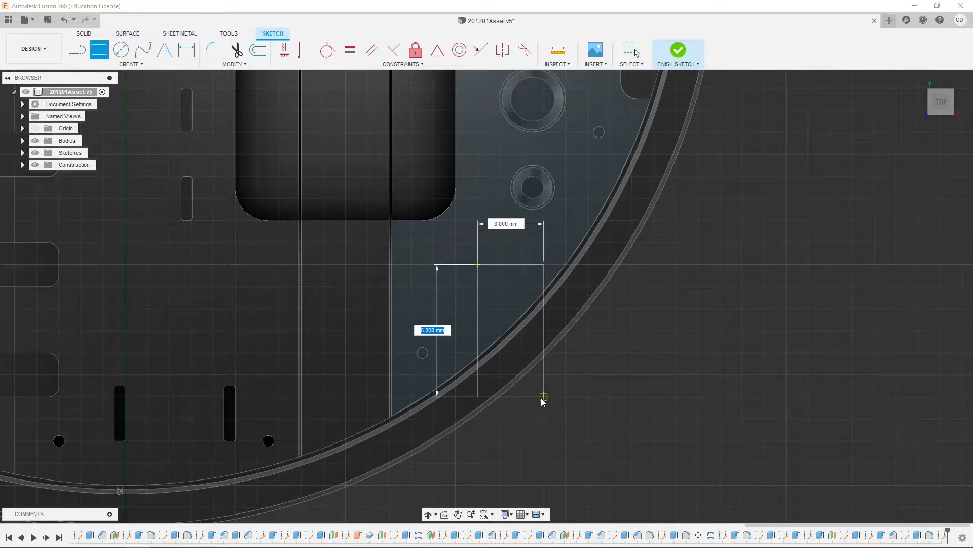
{"action": "left_click", "coordinate": [678, 50]}
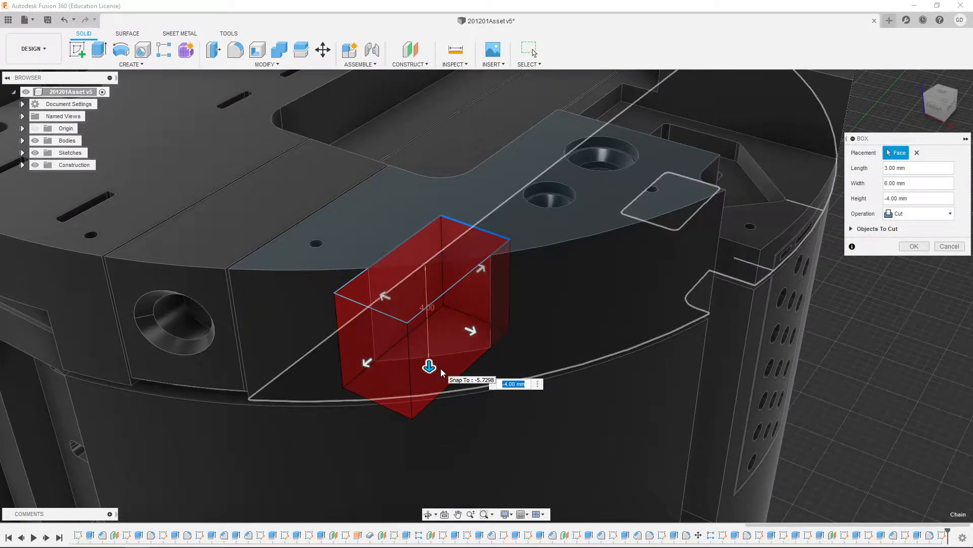
Confirm the 3 by 6 mm, 4 mm deep box cut notching the plate edge
{"action": "left_click", "coordinate": [913, 246]}
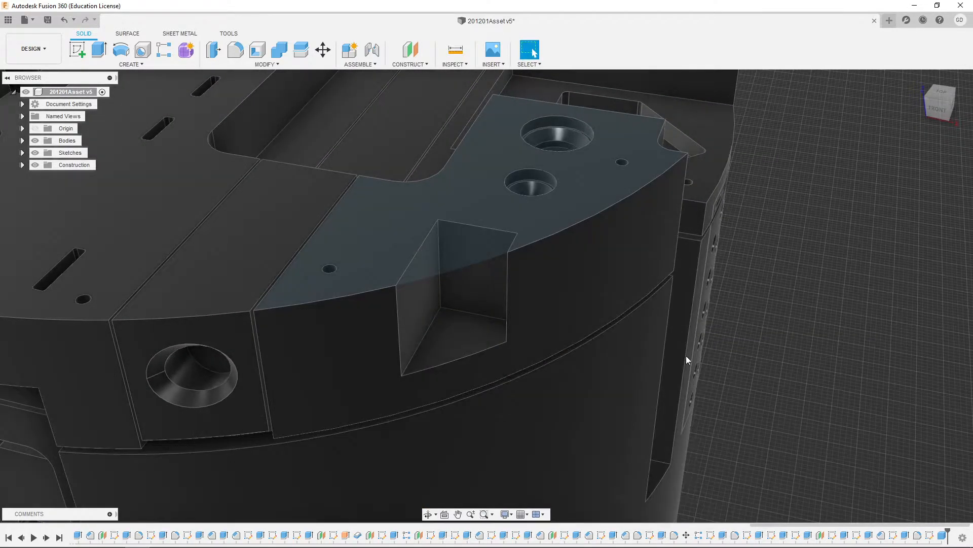
{"action": "left_click", "coordinate": [589, 261]}
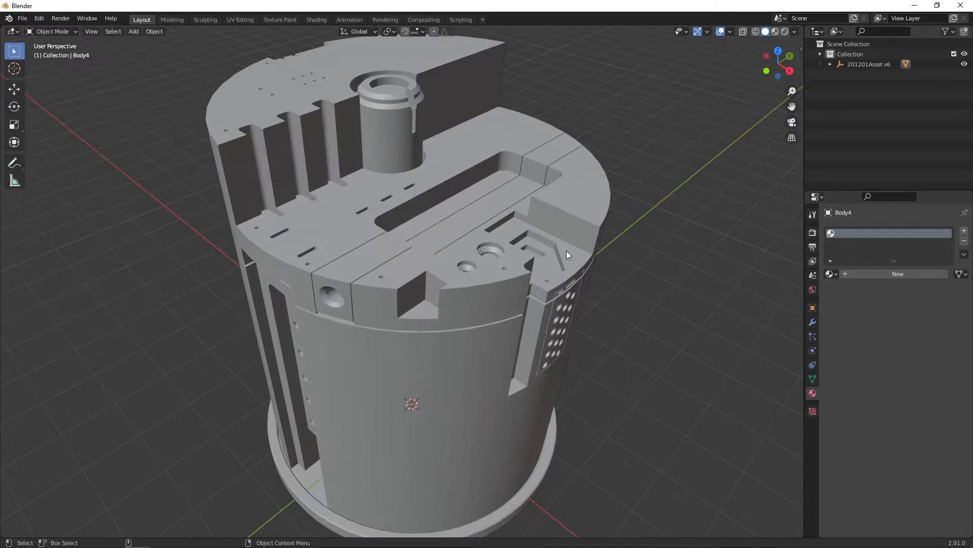
Orbit the imported asset and toggle Edit Mode to inspect its triangulated mesh and side holes
{"action": "left_click_drag", "start_coordinate": [567, 255], "coordinate": [640, 243]}
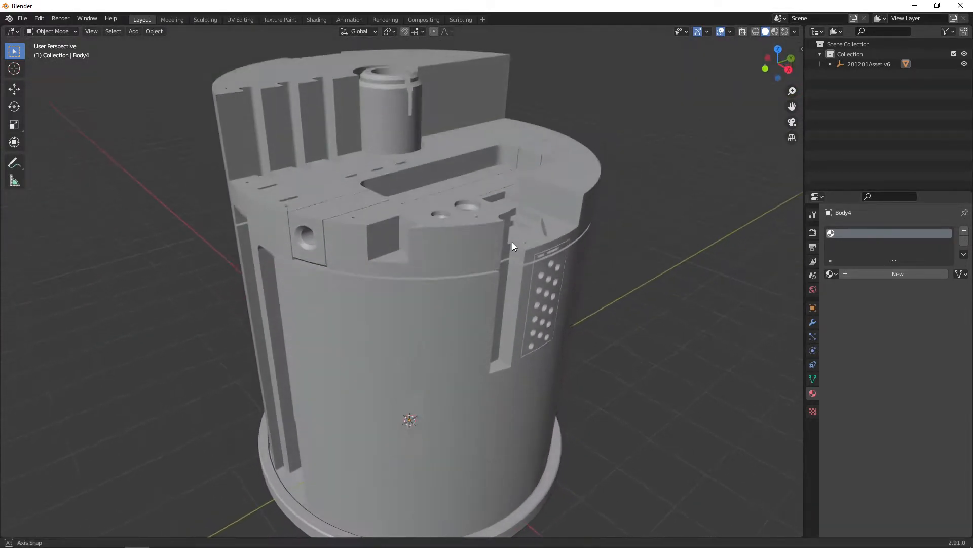
{"action": "key", "text": "Tab"}
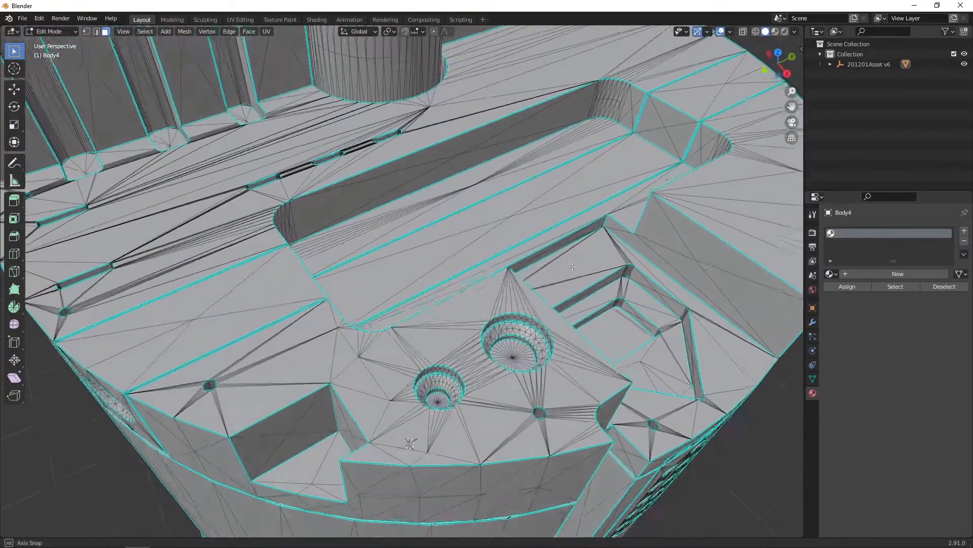
{"action": "left_click_drag", "start_coordinate": [558, 280], "coordinate": [534, 248]}
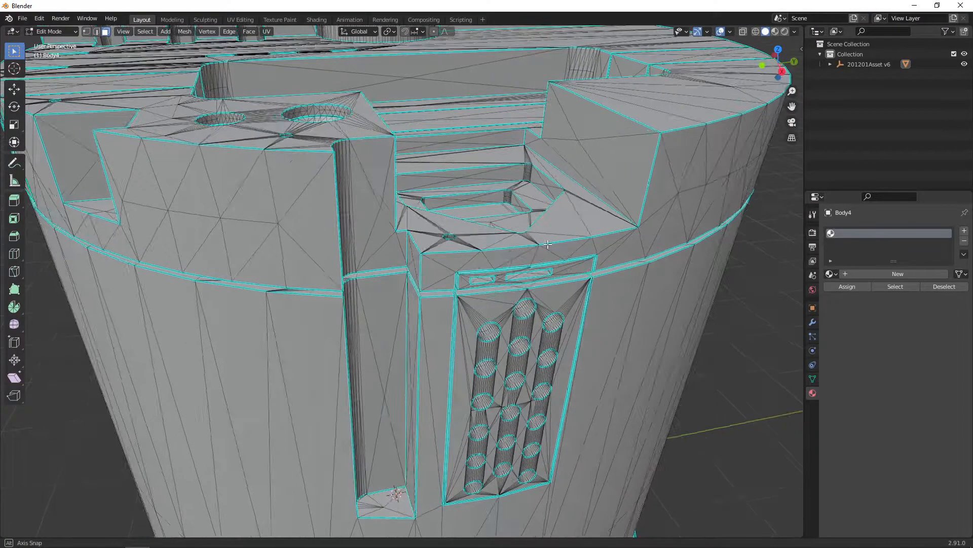
{"action": "key", "text": "Tab"}
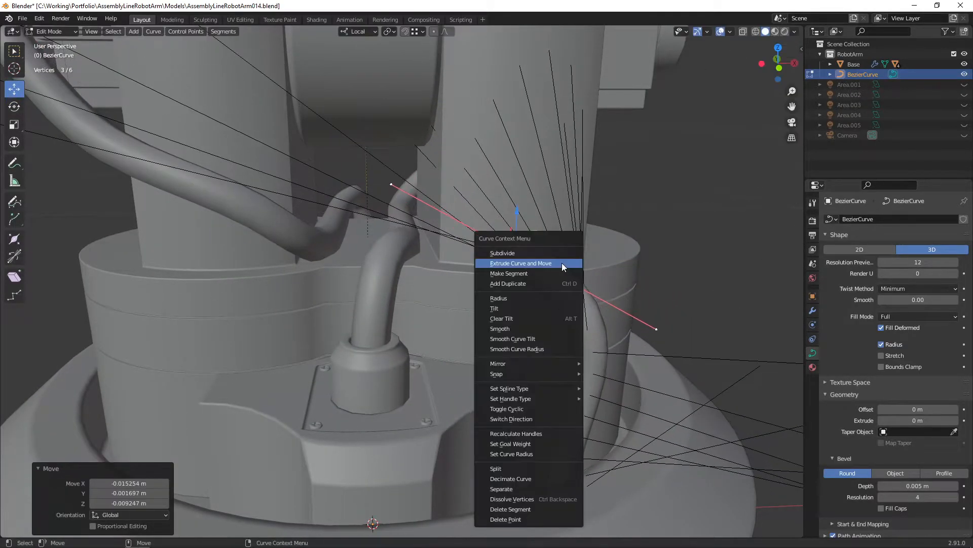
Extrude a new cable curve point, shrink its end to about half, and exit to Object Mode
{"action": "left_click", "coordinate": [520, 262]}
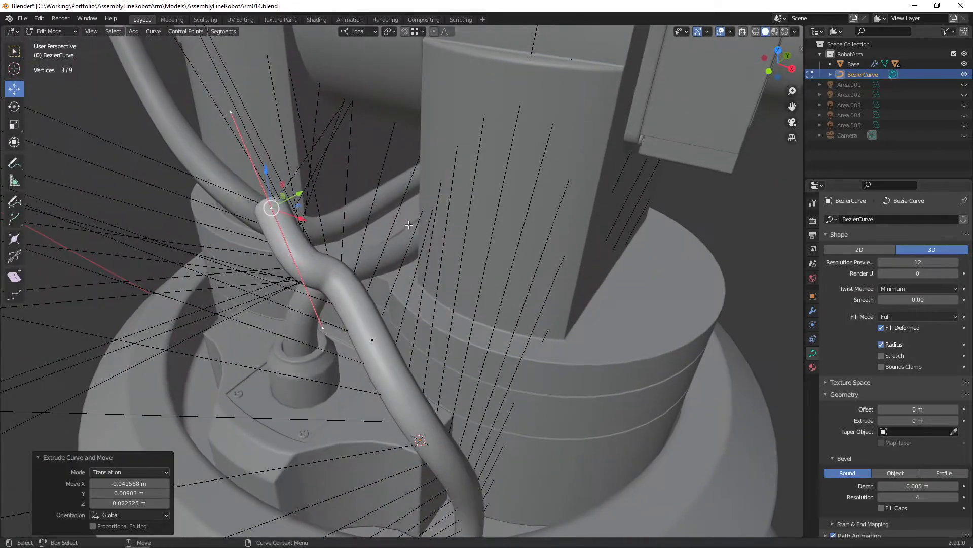
{"action": "key", "text": "r"}
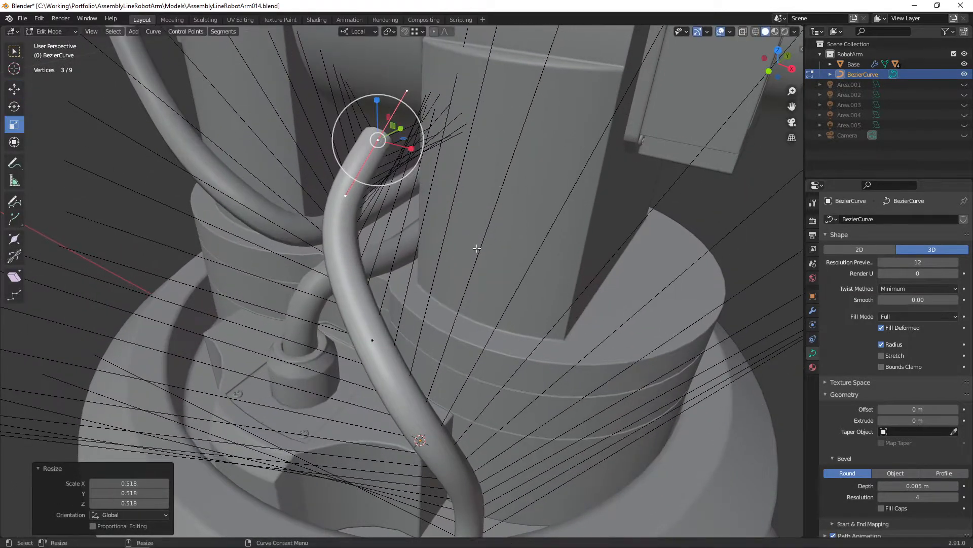
{"action": "key", "text": "r"}
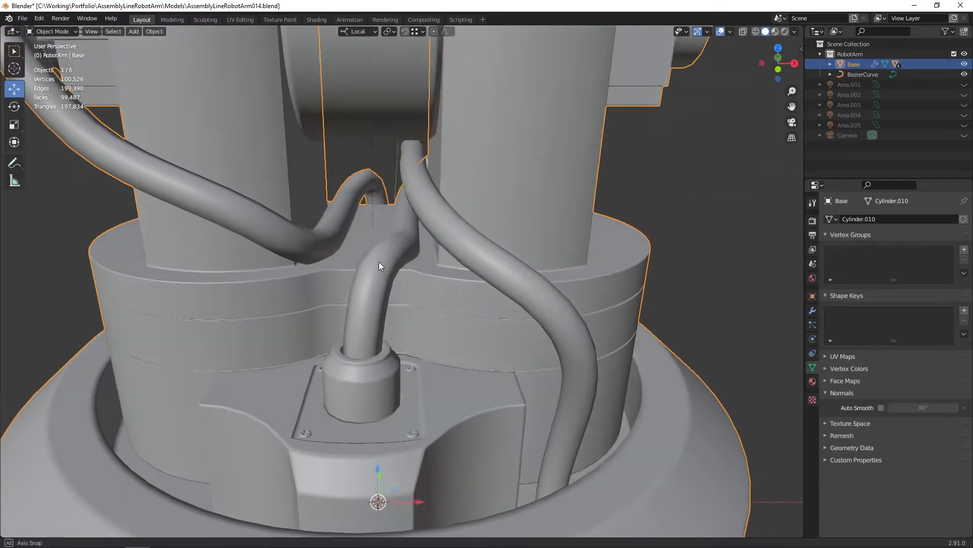
{"action": "key", "text": "Tab"}
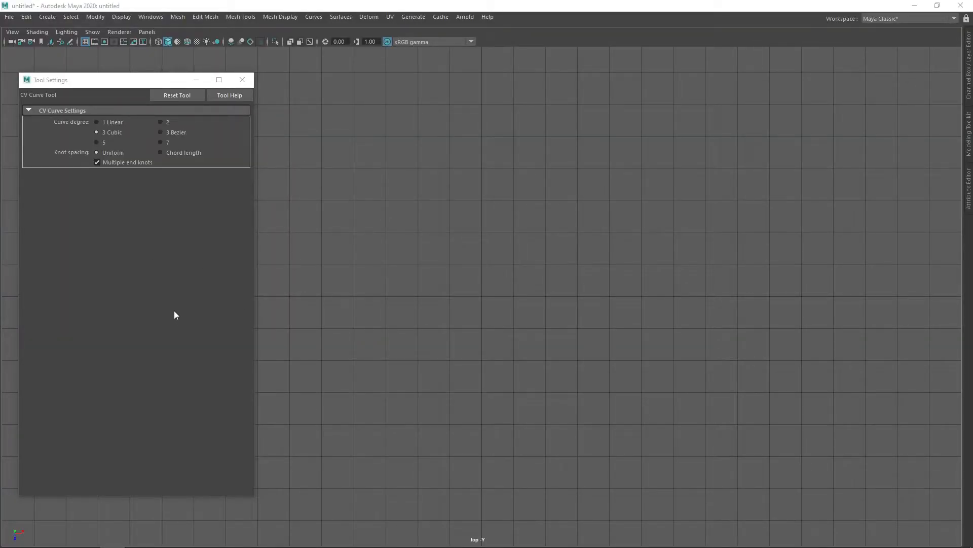
{"action": "mouse_move", "coordinate": [194, 315]}
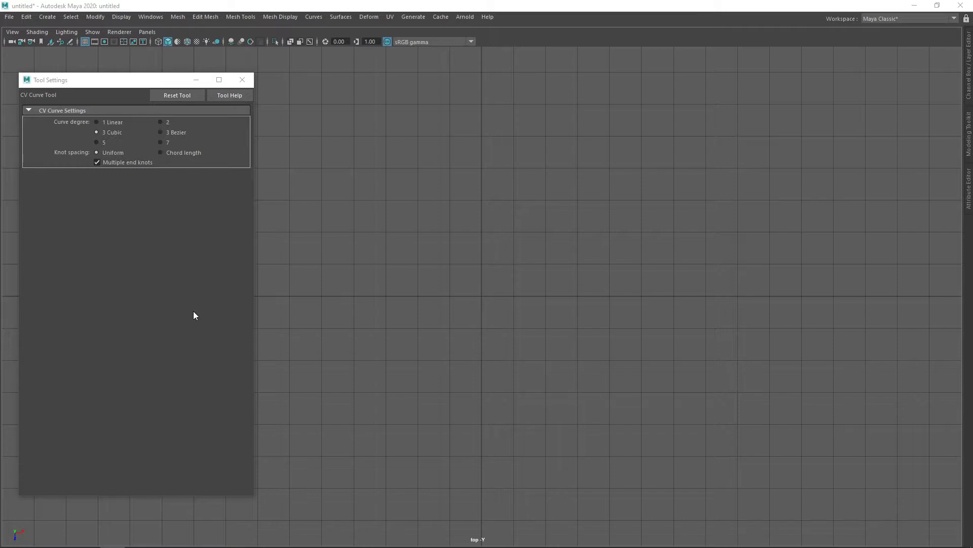
Draw a cubic CV curve across the top view and display its control vertices
{"action": "left_click", "coordinate": [97, 121]}
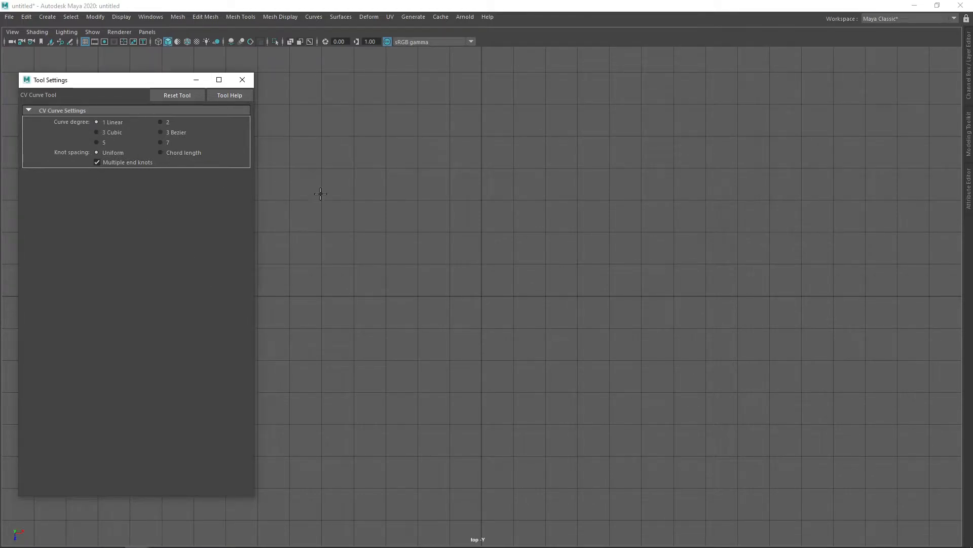
{"action": "left_click", "coordinate": [442, 157]}
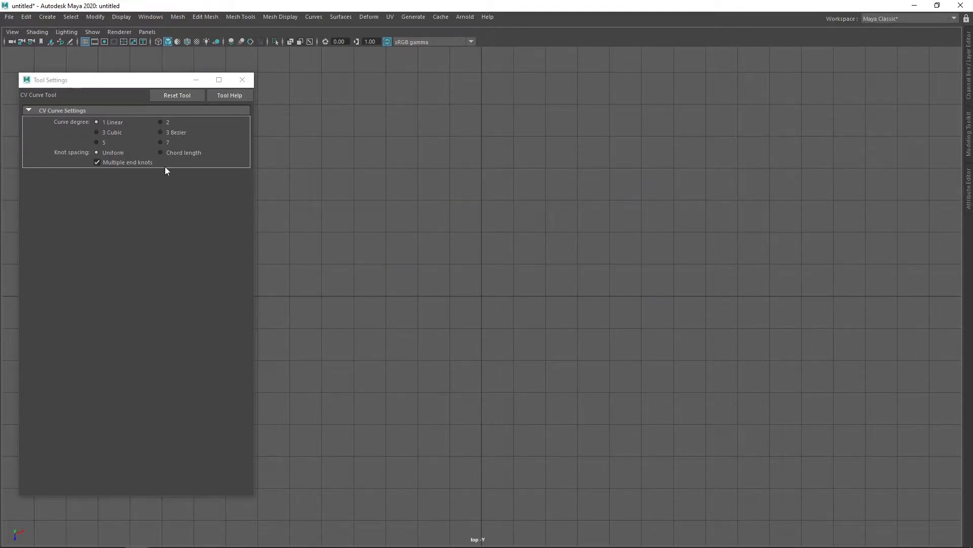
{"action": "mouse_move", "coordinate": [316, 205]}
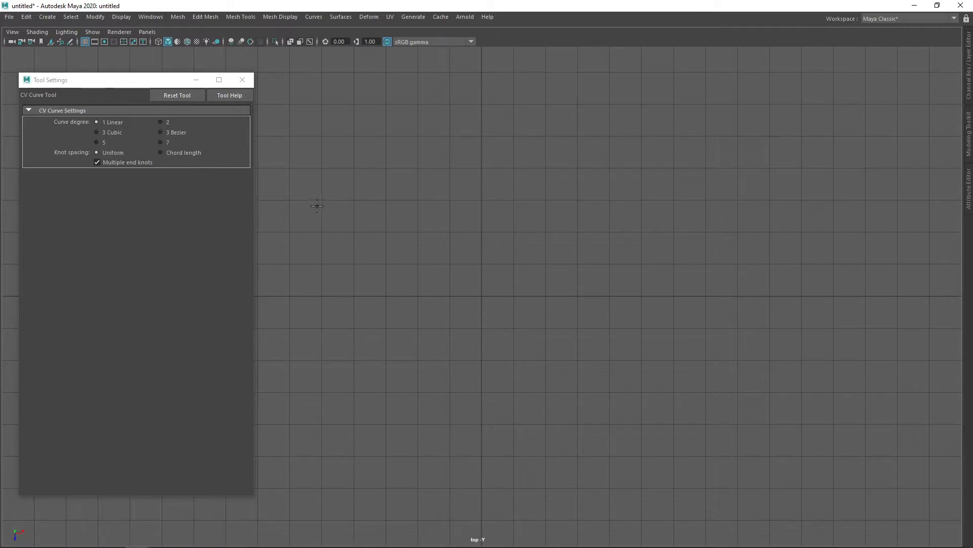
{"action": "left_click", "coordinate": [97, 132]}
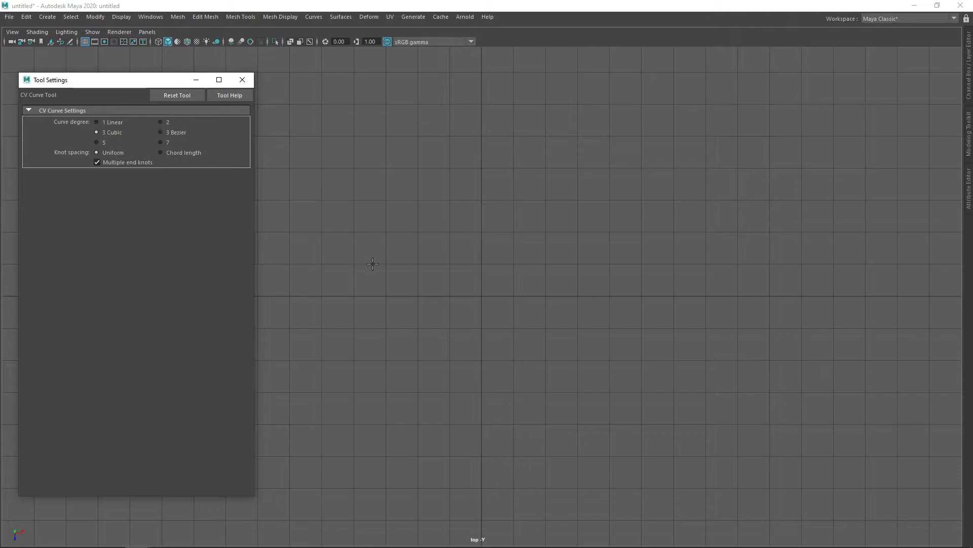
{"action": "mouse_move", "coordinate": [389, 339]}
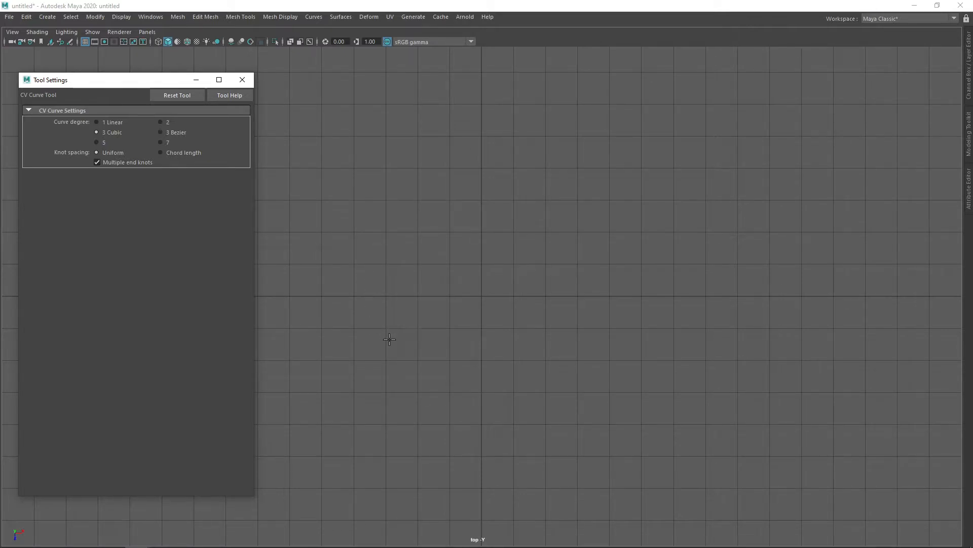
{"action": "left_click", "coordinate": [376, 347]}
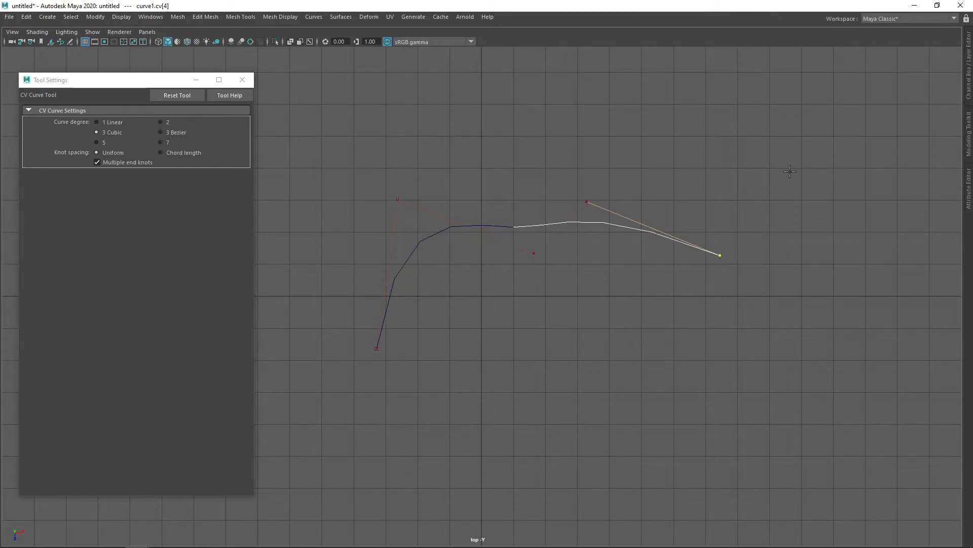
{"action": "left_click", "coordinate": [790, 172]}
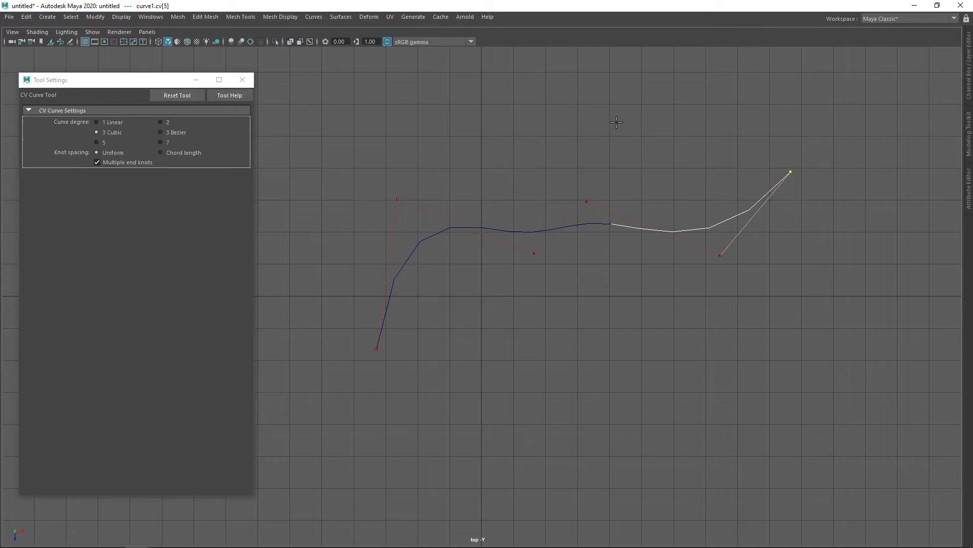
{"action": "mouse_move", "coordinate": [651, 150]}
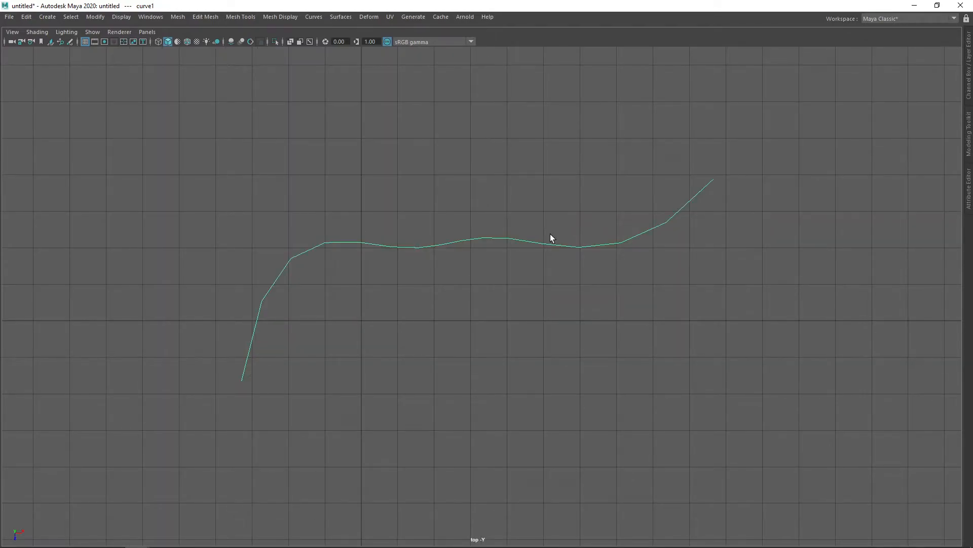
{"action": "right_click", "coordinate": [549, 241]}
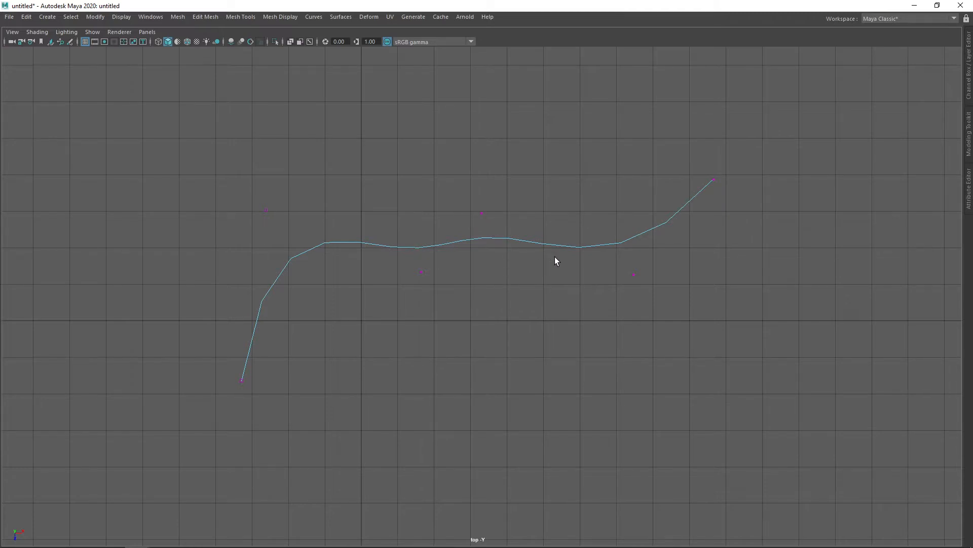
Drag a curve control vertex downward to give the curve its wavy S-profile
{"action": "left_click", "coordinate": [481, 212]}
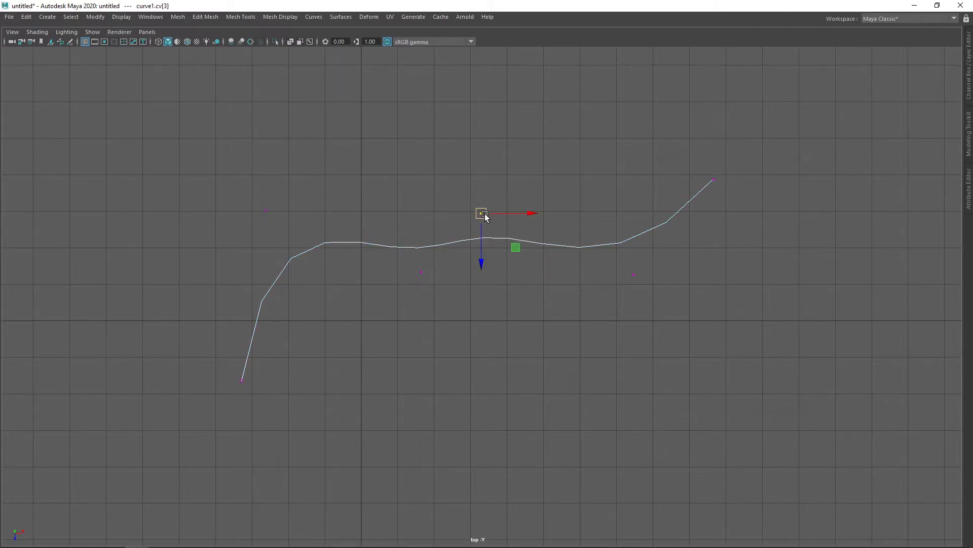
{"action": "left_click_drag", "start_coordinate": [481, 213], "coordinate": [431, 312]}
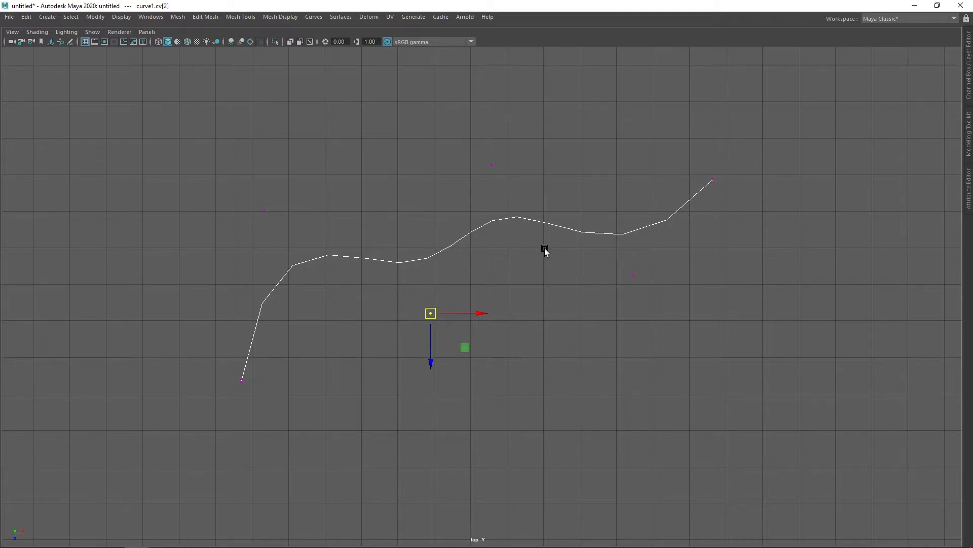
{"action": "mouse_move", "coordinate": [511, 241]}
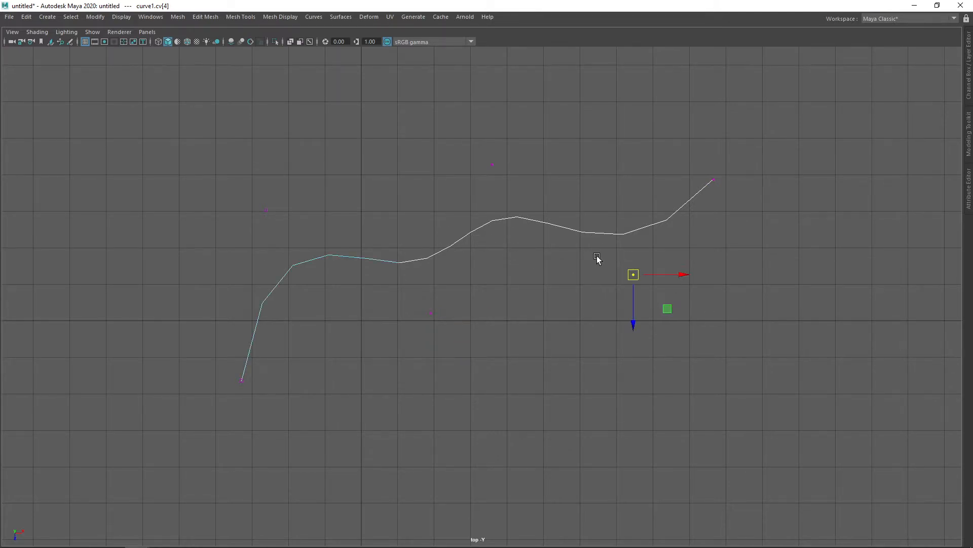
{"action": "mouse_move", "coordinate": [583, 262]}
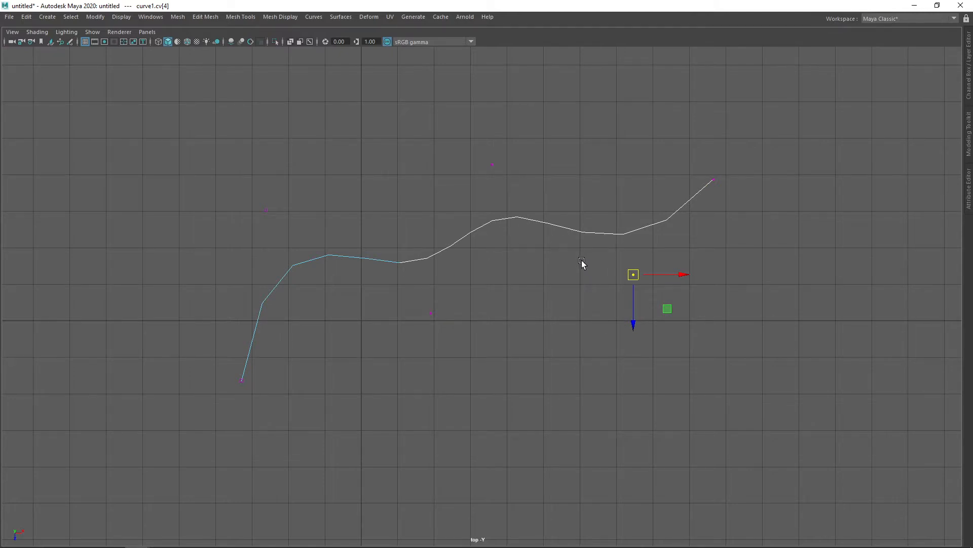
{"action": "mouse_move", "coordinate": [439, 321]}
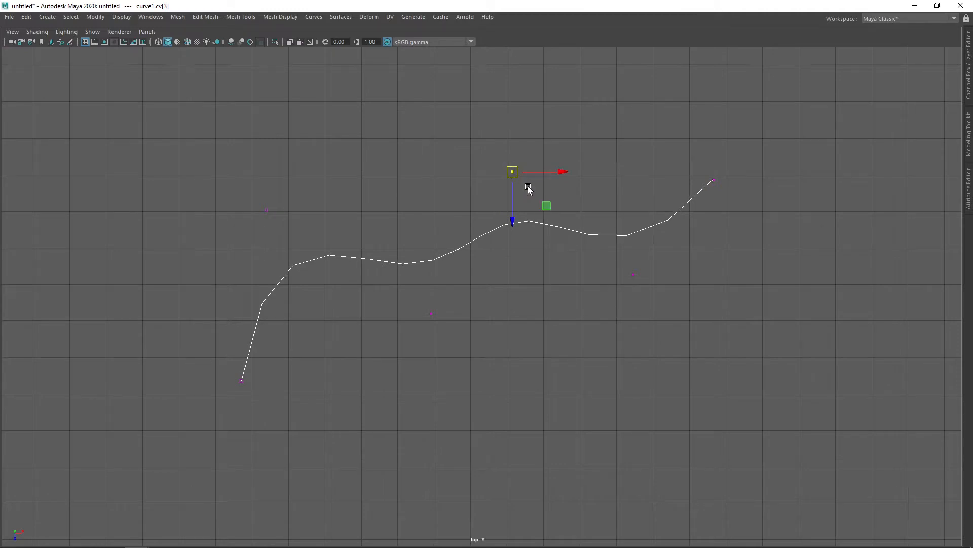
{"action": "mouse_move", "coordinate": [307, 370]}
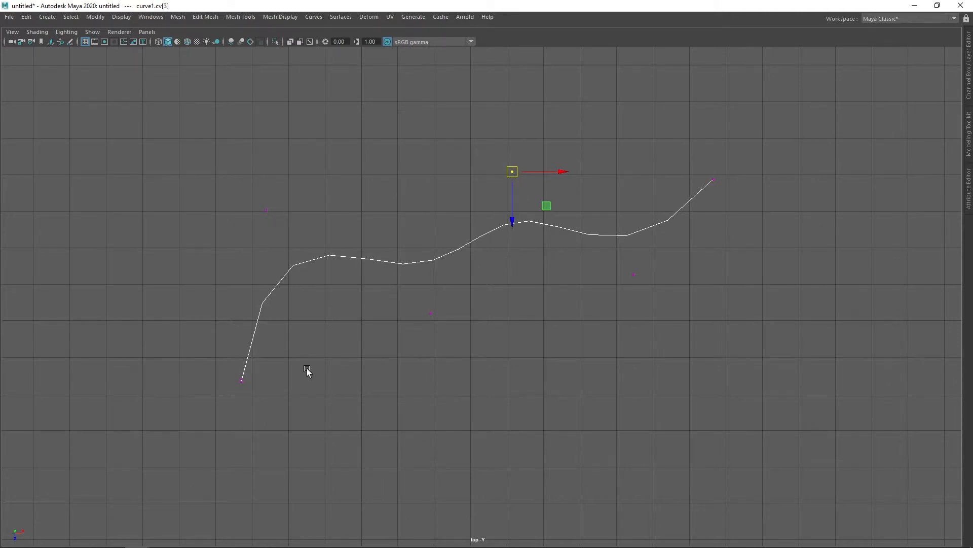
{"action": "mouse_move", "coordinate": [462, 255]}
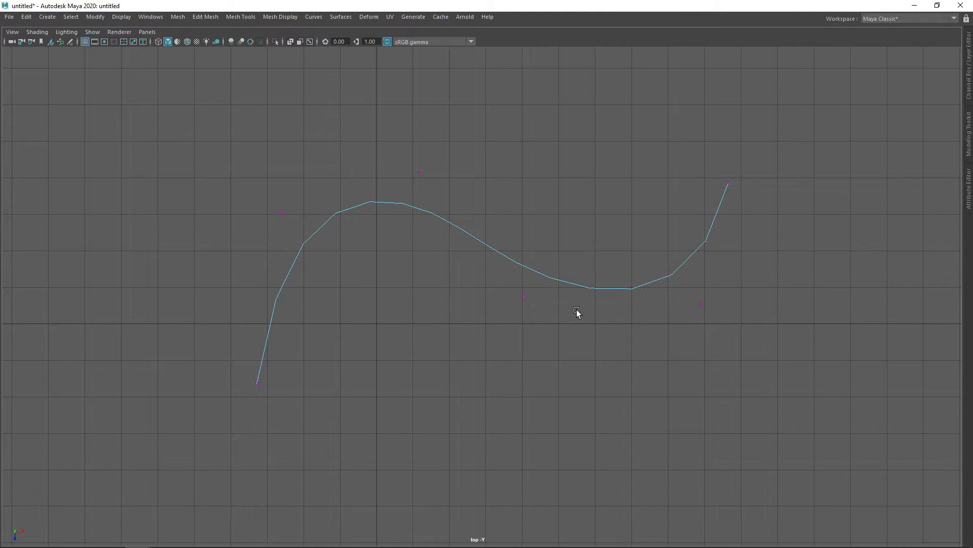
{"action": "mouse_move", "coordinate": [535, 211]}
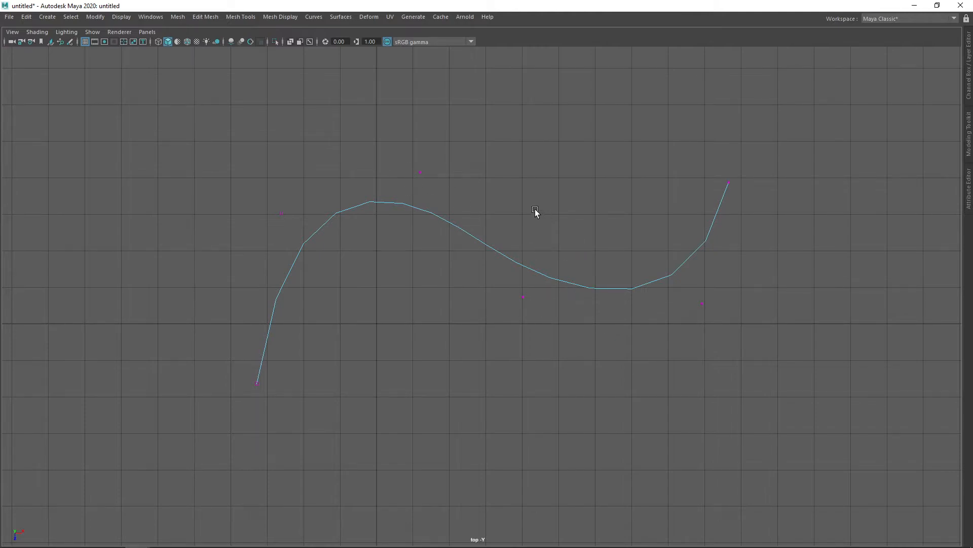
{"action": "mouse_move", "coordinate": [544, 225]}
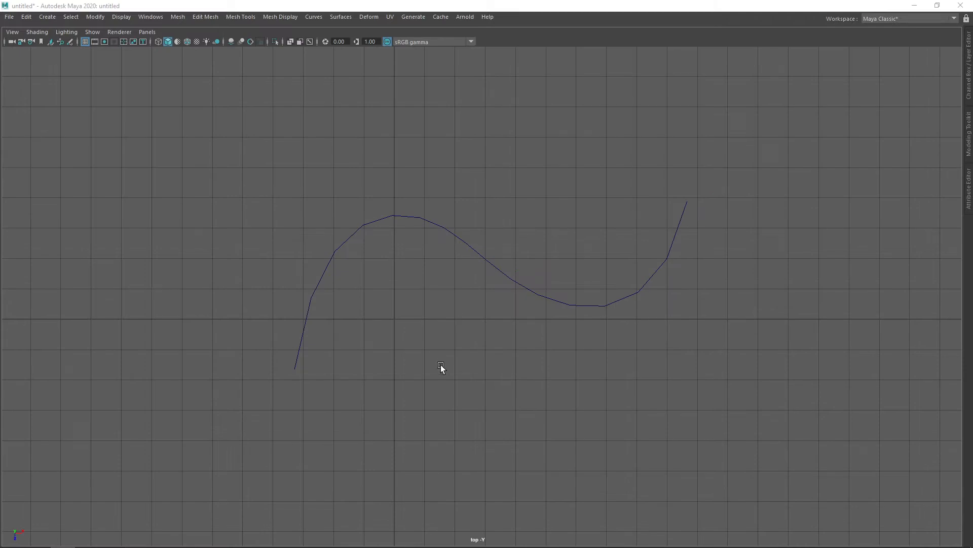
{"action": "mouse_move", "coordinate": [462, 381]}
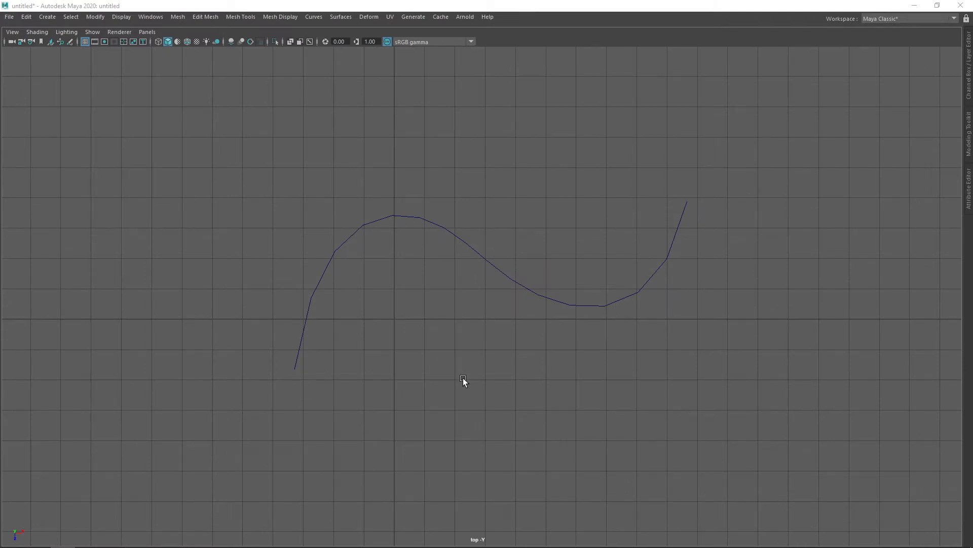
{"action": "mouse_move", "coordinate": [382, 248]}
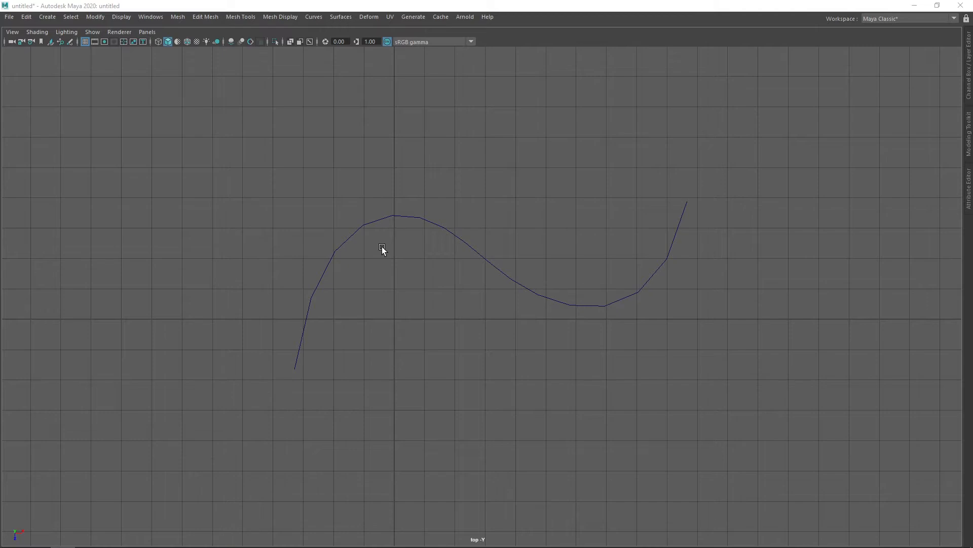
{"action": "mouse_move", "coordinate": [362, 255]}
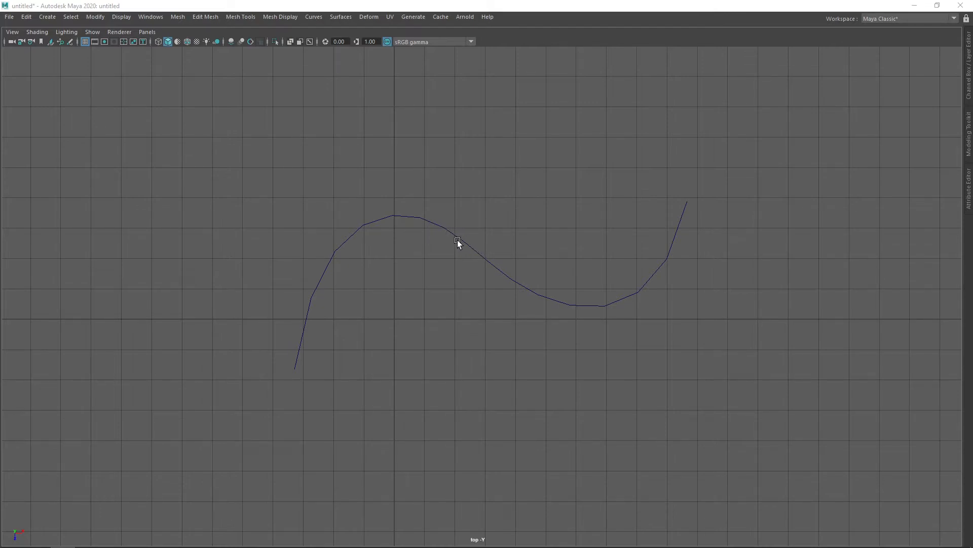
{"action": "mouse_move", "coordinate": [470, 305]}
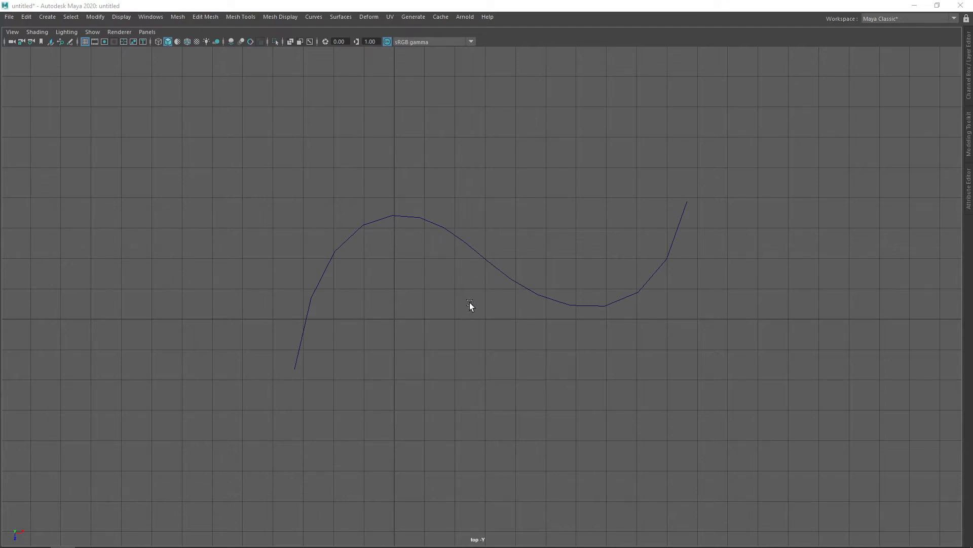
{"action": "mouse_move", "coordinate": [473, 280]}
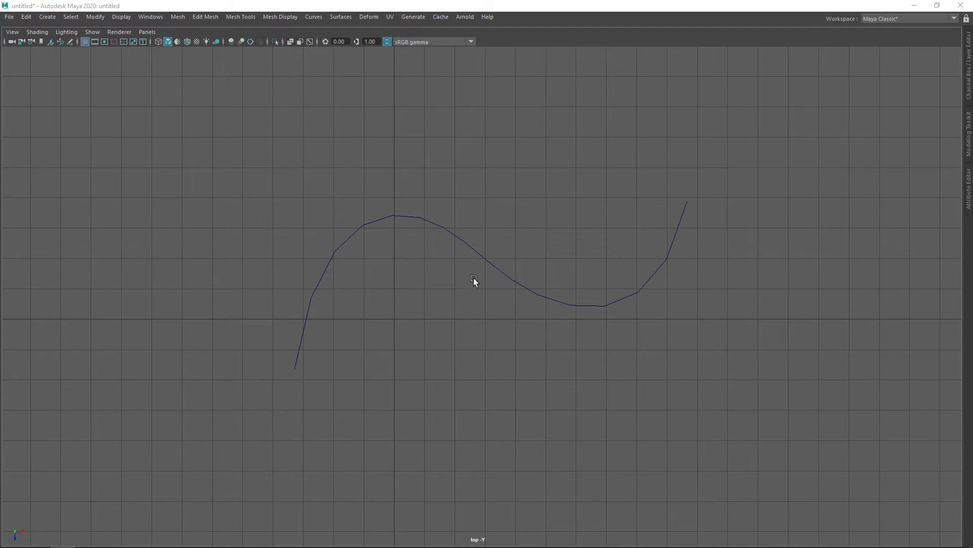
{"action": "mouse_move", "coordinate": [473, 278]}
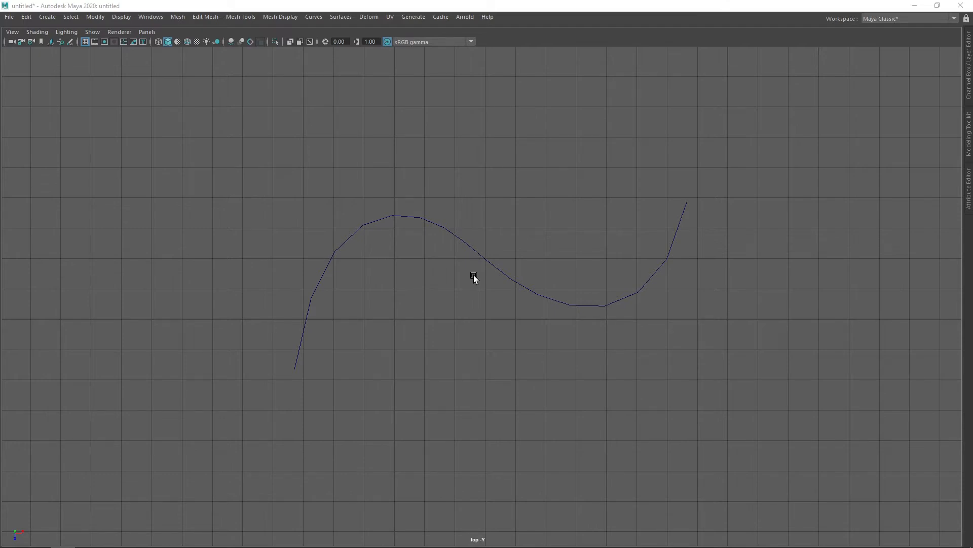
{"action": "mouse_move", "coordinate": [495, 290]}
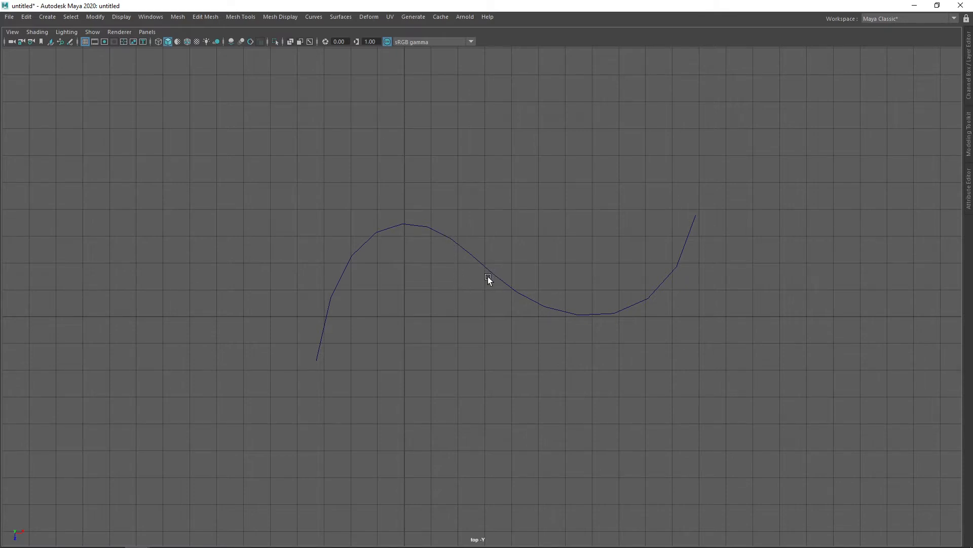
{"action": "mouse_move", "coordinate": [516, 280]}
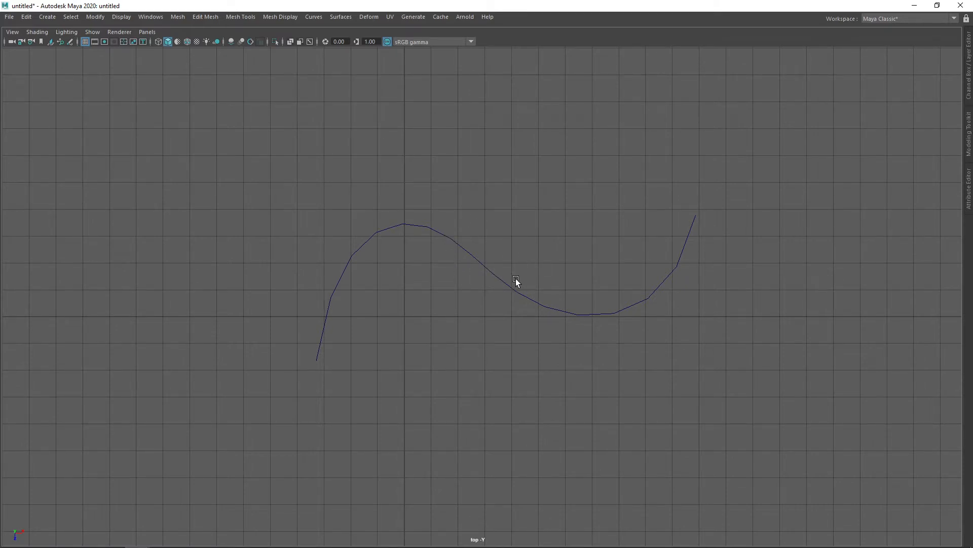
{"action": "left_click", "coordinate": [517, 279]}
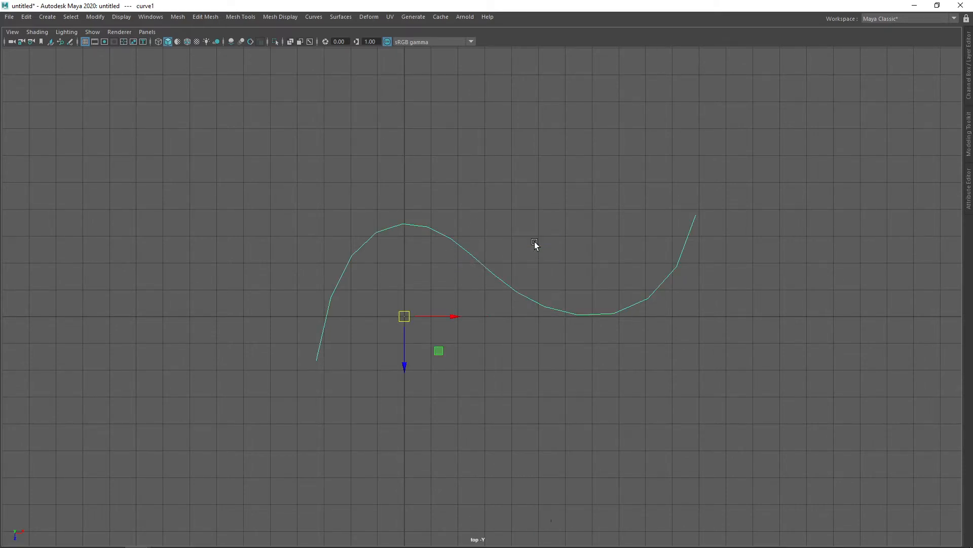
Insert a multiplicity-3 knot mid-curve and pull its vertex upward into a sharp kink
{"action": "left_click", "coordinate": [494, 274]}
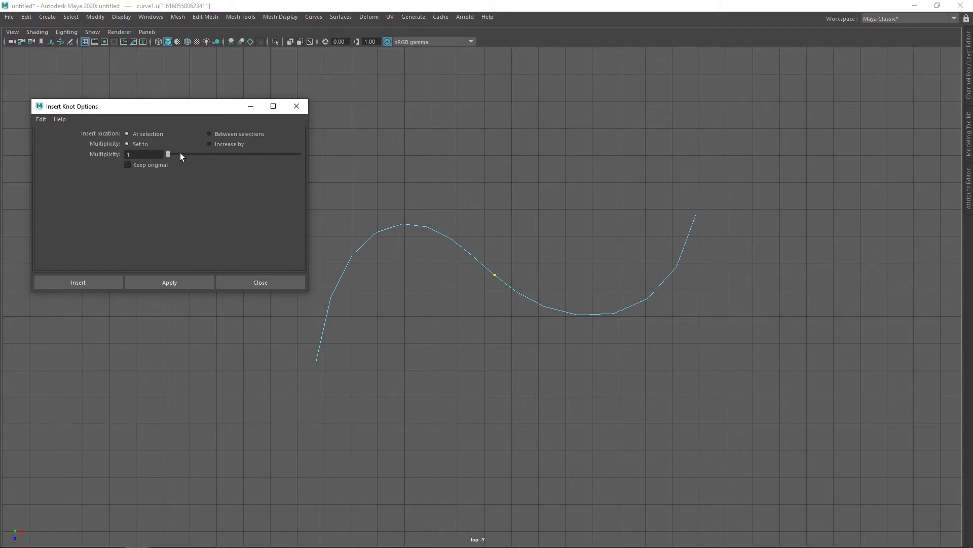
{"action": "left_click_drag", "start_coordinate": [168, 153], "coordinate": [298, 153]}
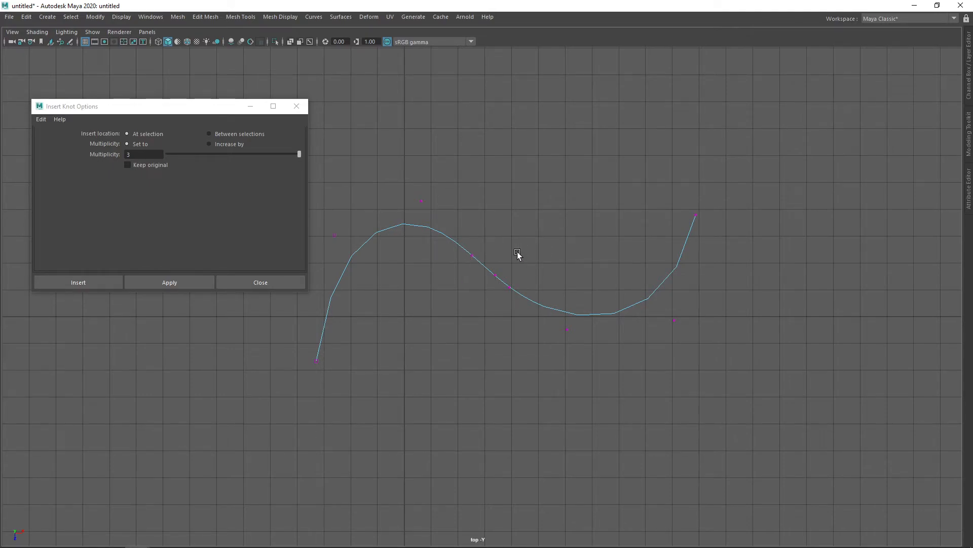
{"action": "left_click", "coordinate": [495, 275]}
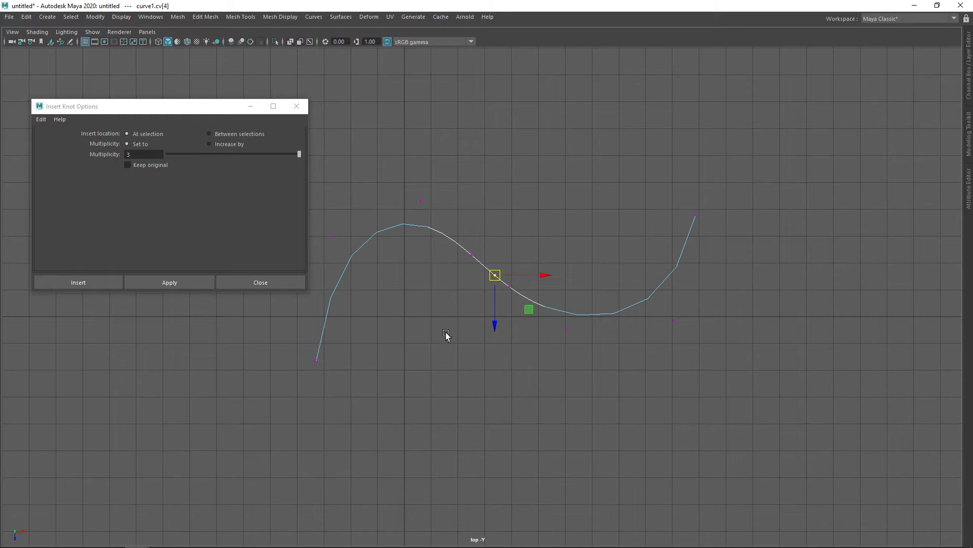
{"action": "left_click_drag", "start_coordinate": [495, 275], "coordinate": [523, 207]}
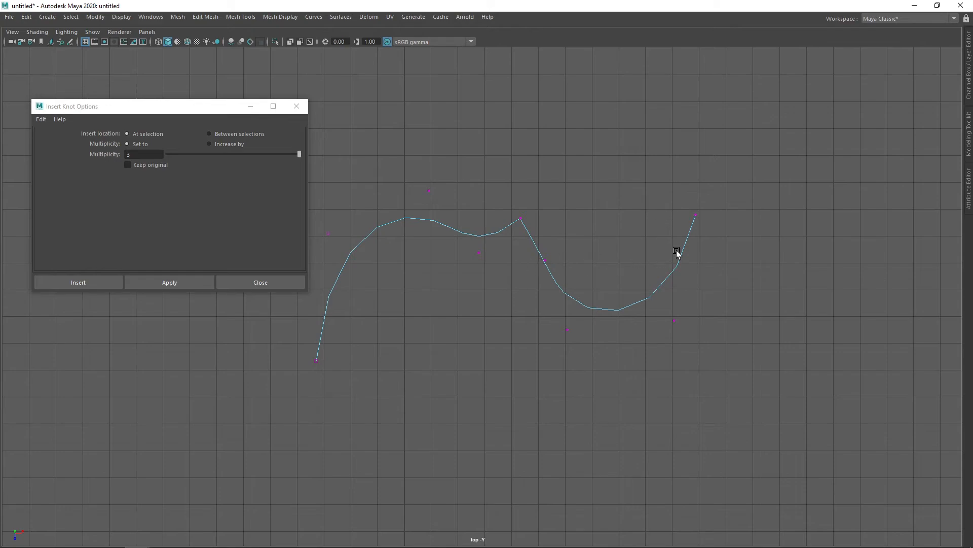
{"action": "mouse_move", "coordinate": [683, 241]}
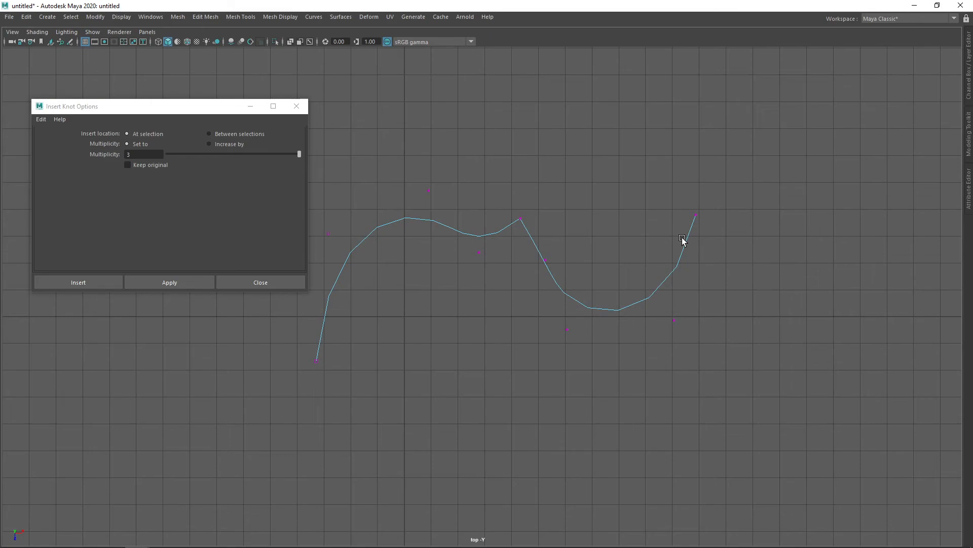
{"action": "left_click", "coordinate": [383, 185]}
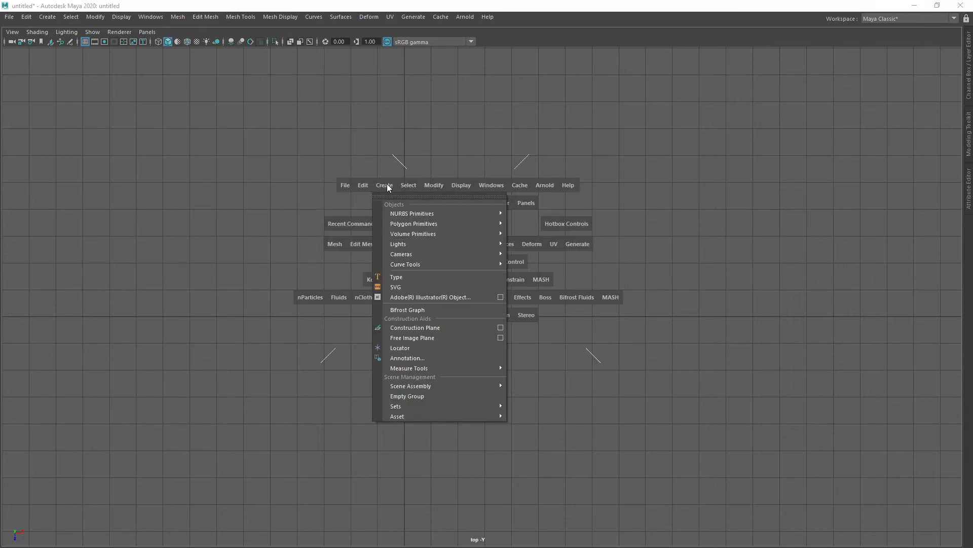
{"action": "mouse_move", "coordinate": [411, 213]}
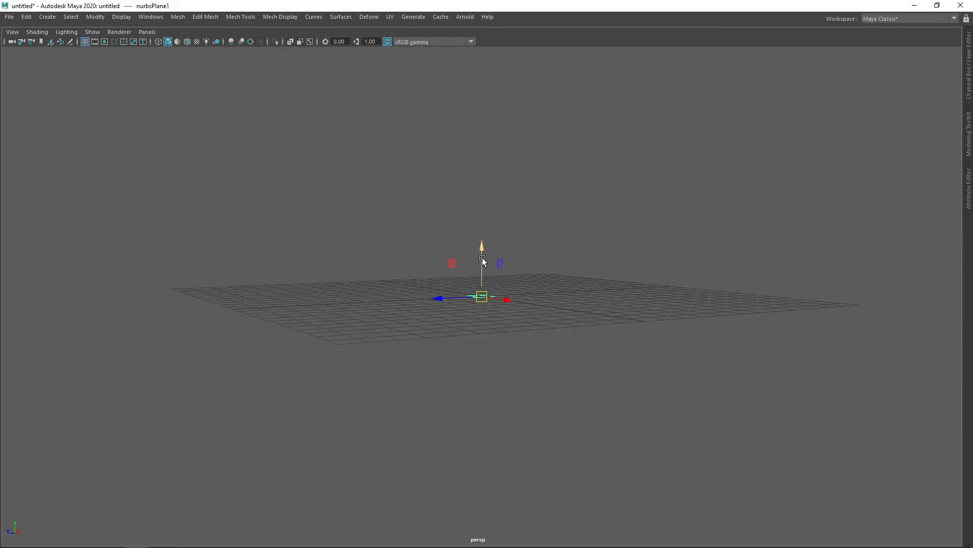
Switch the plane to Control Vertex mode and raise its middle CV into a peak
{"action": "right_click", "coordinate": [481, 295]}
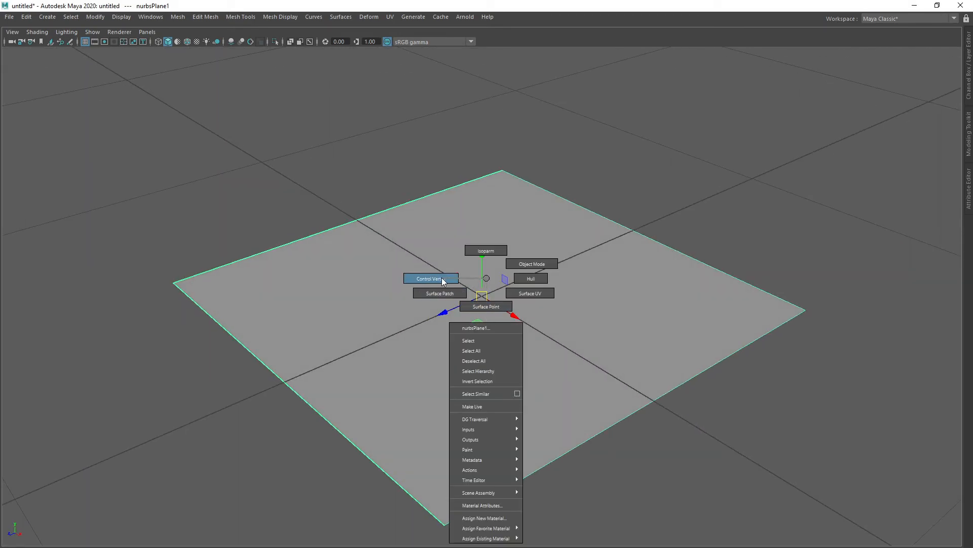
{"action": "left_click", "coordinate": [431, 278]}
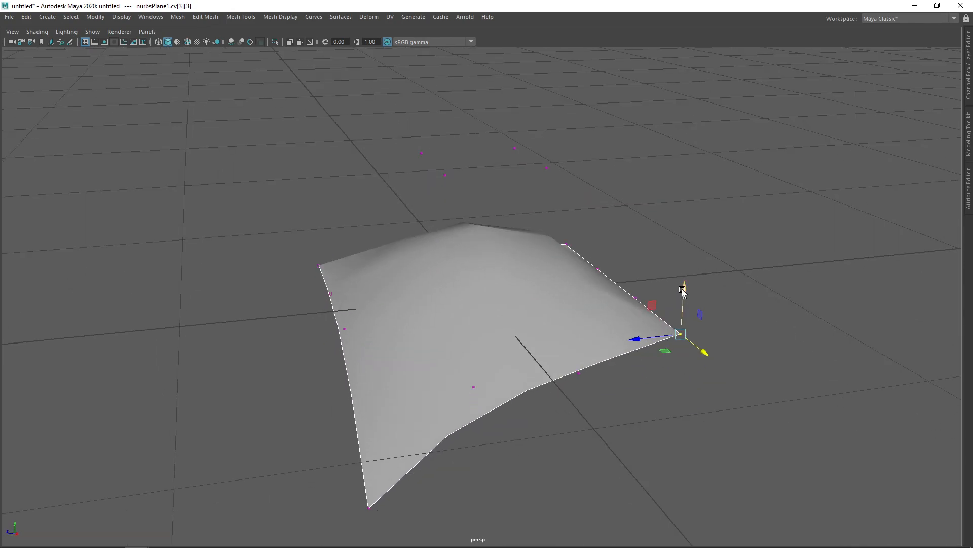
{"action": "left_click_drag", "start_coordinate": [679, 334], "coordinate": [548, 161]}
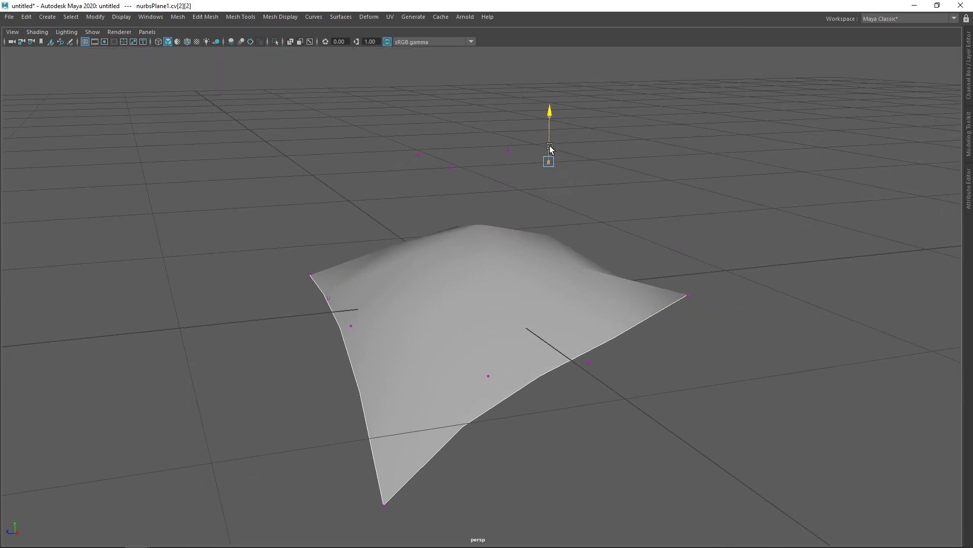
{"action": "left_click_drag", "start_coordinate": [550, 149], "coordinate": [656, 222]}
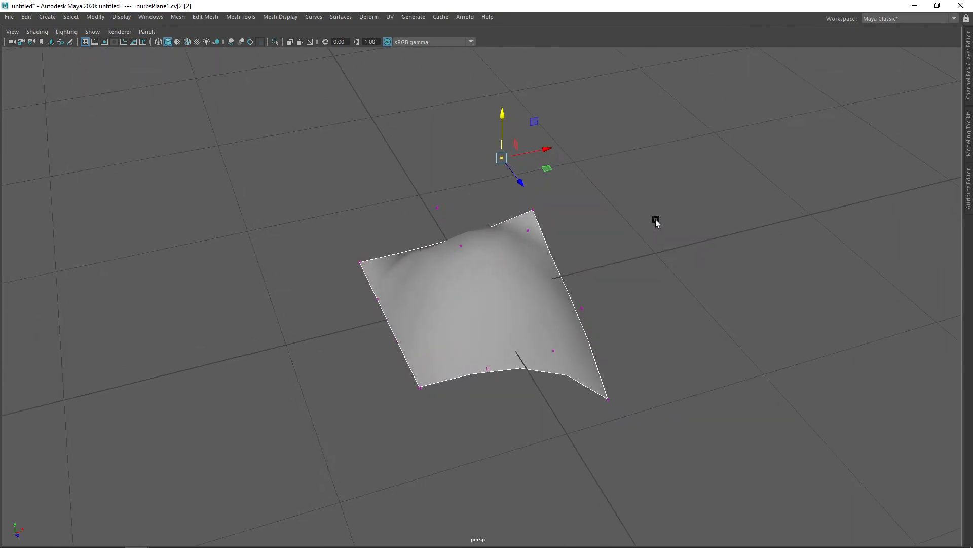